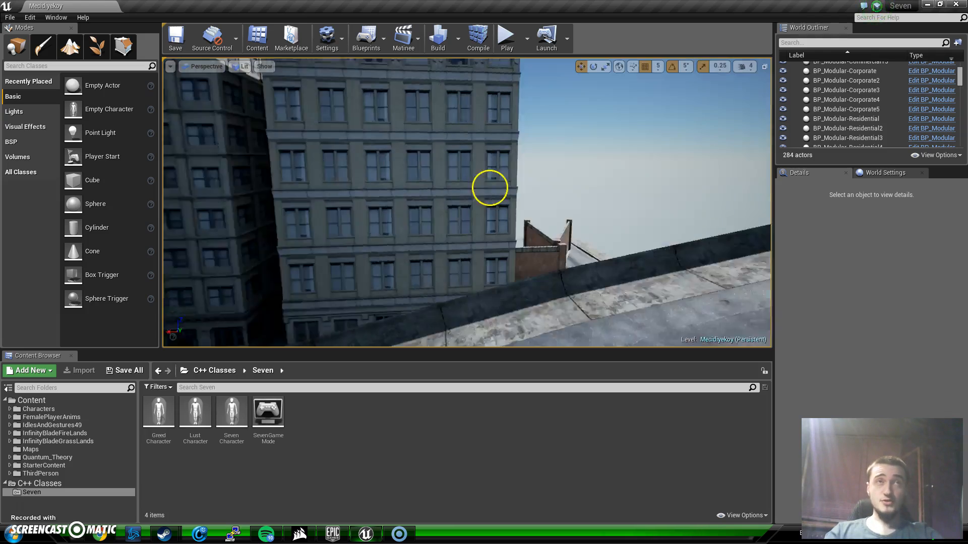
Create a new Widget Blueprint named UI inside the new UI content folder.
{"action": "left_click_drag", "start_coordinate": [490, 187], "coordinate": [644, 160]}
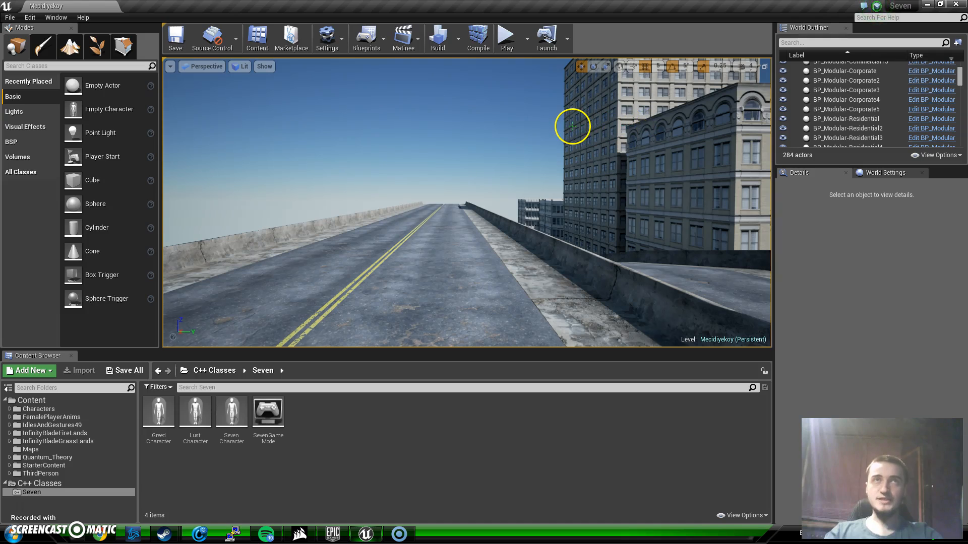
{"action": "mouse_move", "coordinate": [499, 174]}
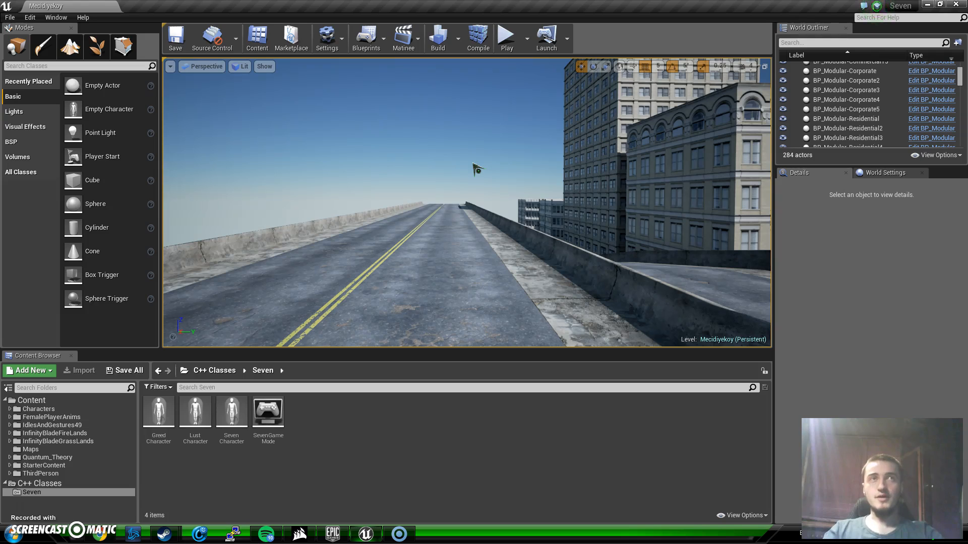
{"action": "left_click", "coordinate": [480, 163]}
{"action": "type", "text": "UI"}
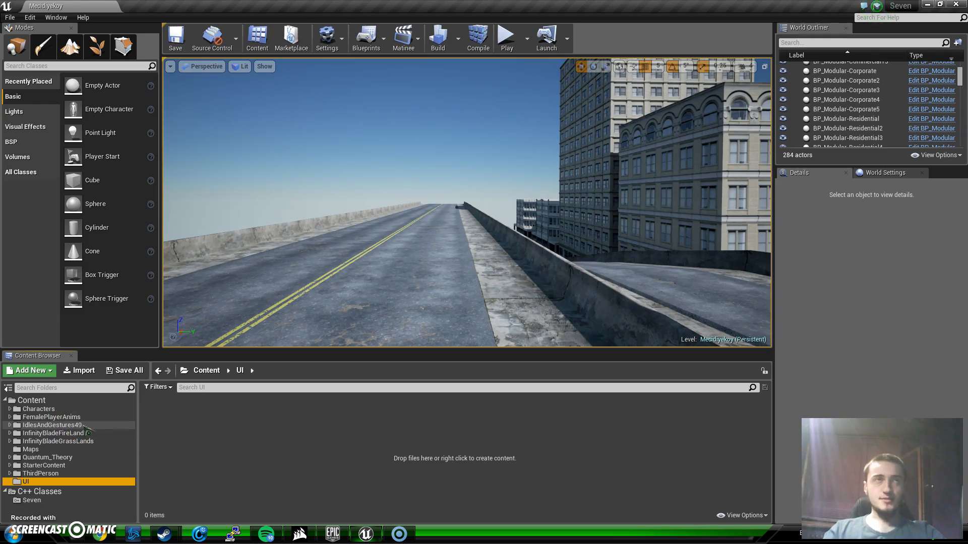
{"action": "mouse_move", "coordinate": [52, 425]}
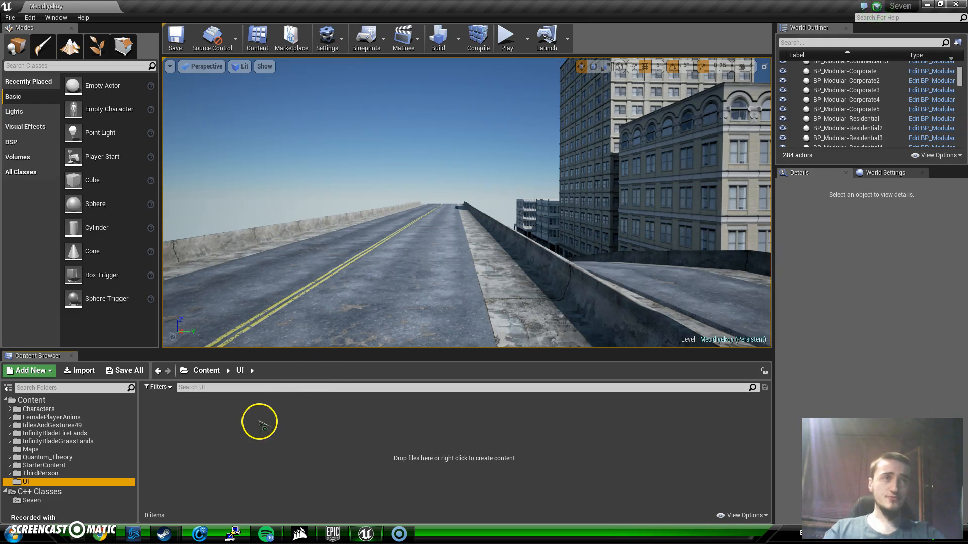
{"action": "mouse_move", "coordinate": [221, 448]}
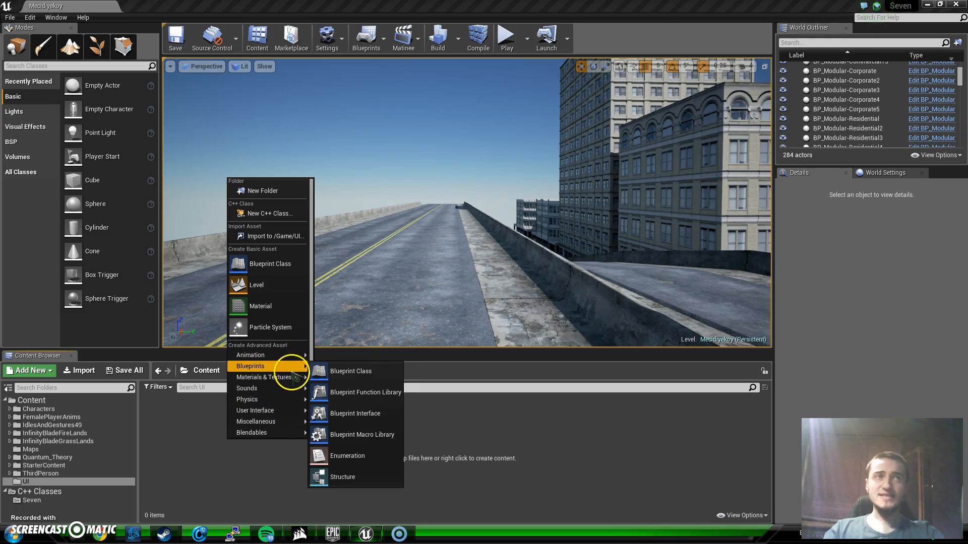
{"action": "mouse_move", "coordinate": [254, 410]}
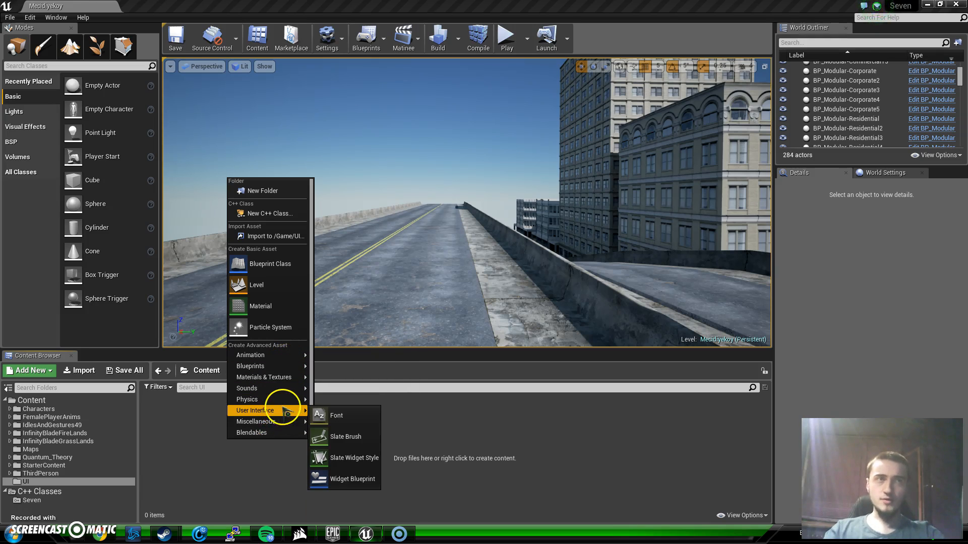
{"action": "mouse_move", "coordinate": [345, 458]}
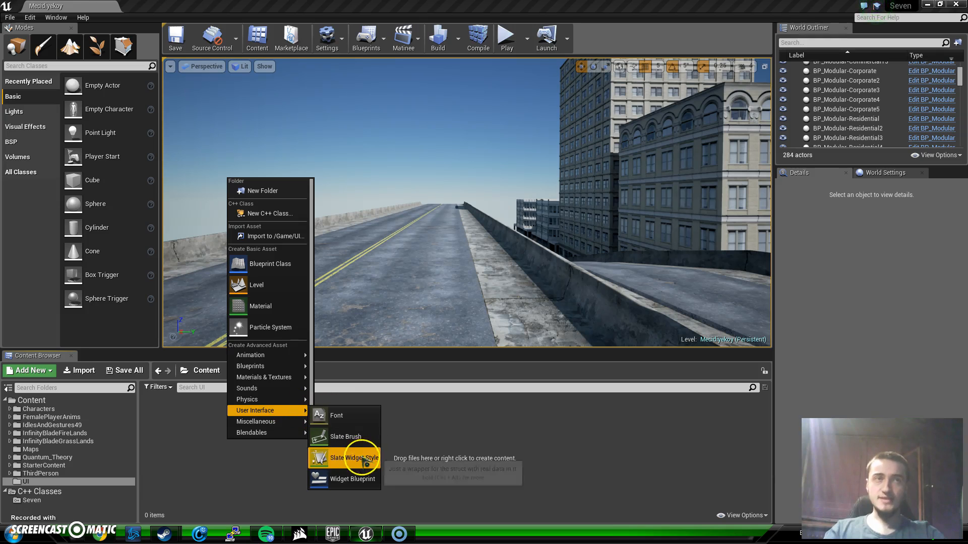
{"action": "mouse_move", "coordinate": [353, 479]}
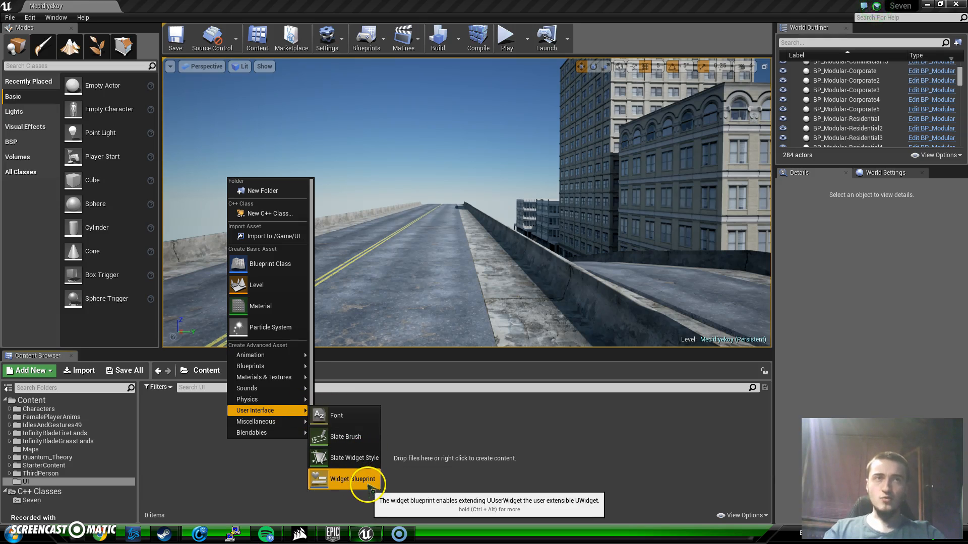
{"action": "left_click", "coordinate": [352, 479]}
{"action": "type", "text": "UI"}
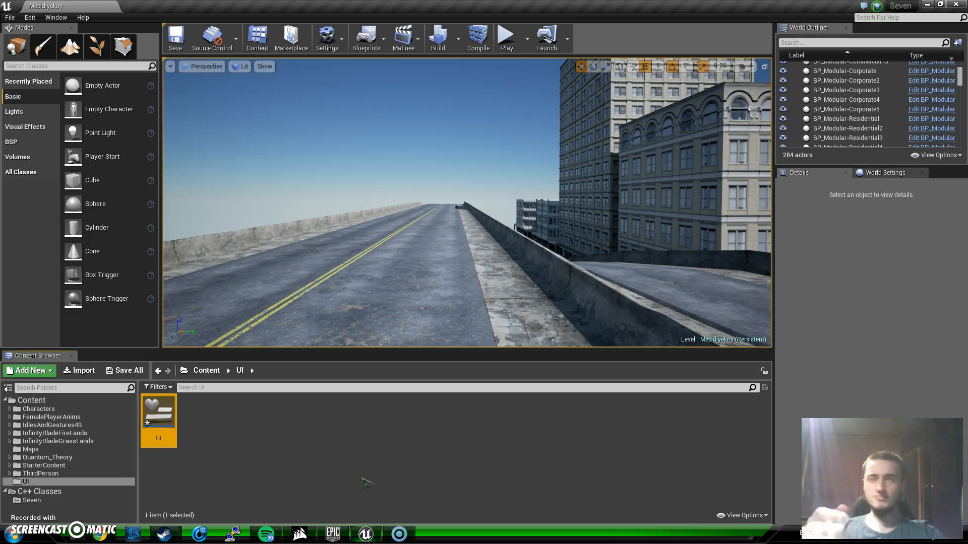
Open the UI widget blueprint in the UMG Designer with its empty canvas panel.
{"action": "double_click", "coordinate": [158, 411]}
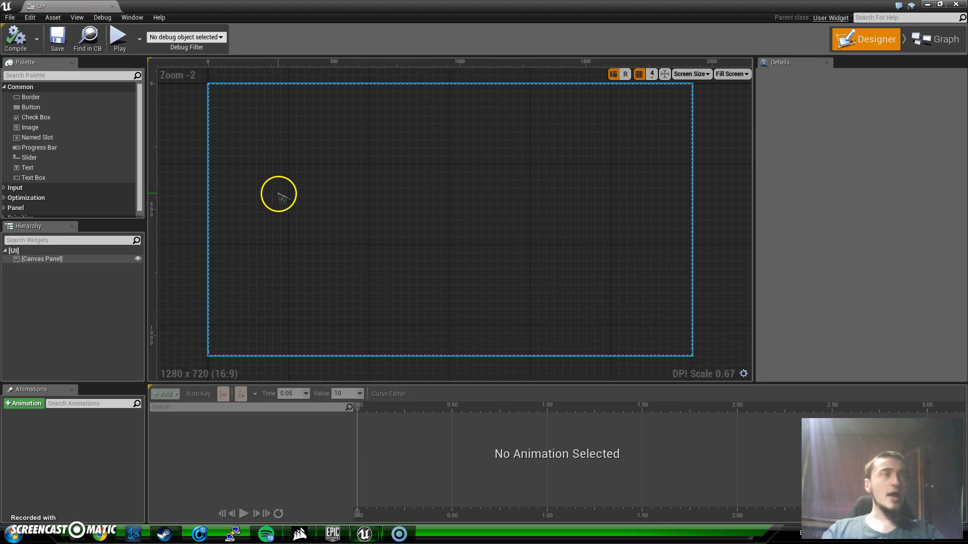
{"action": "mouse_move", "coordinate": [557, 287]}
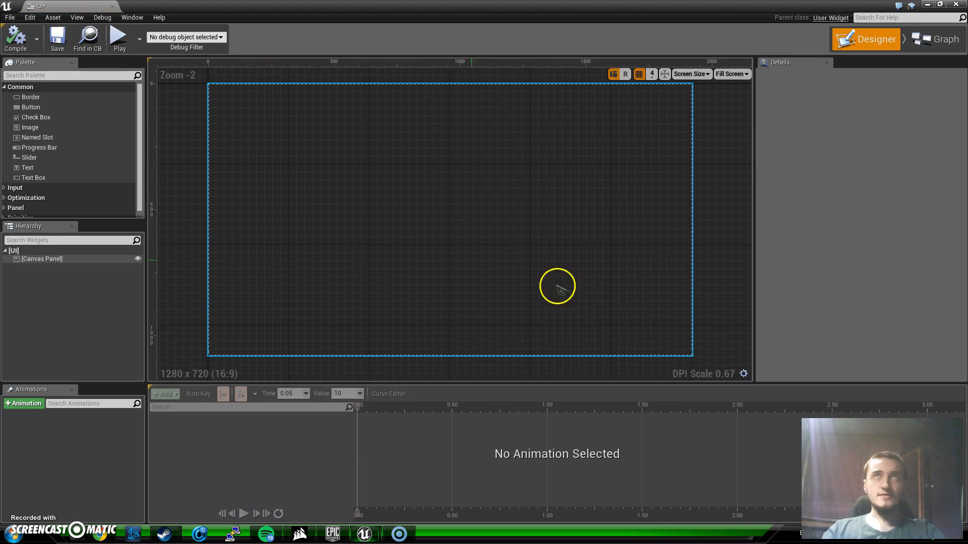
{"action": "mouse_move", "coordinate": [249, 184]}
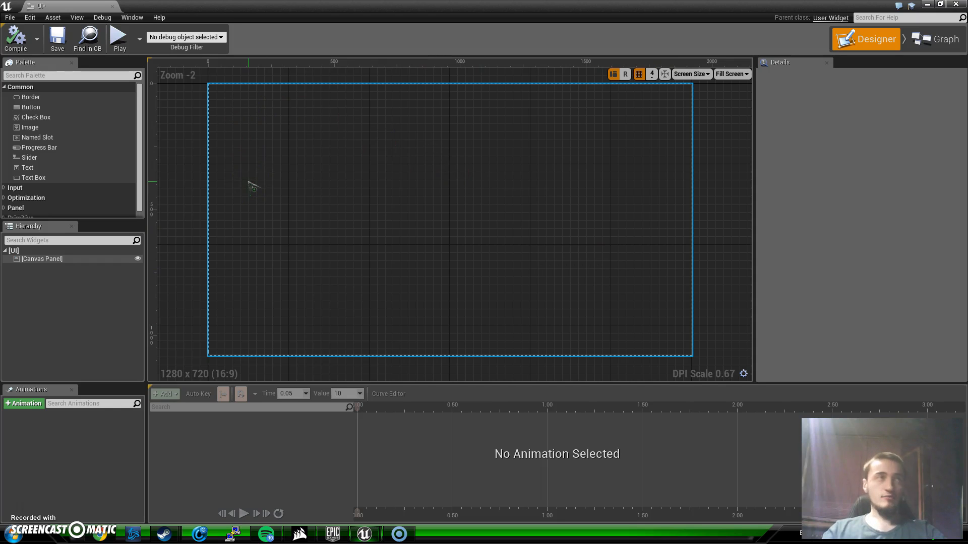
{"action": "mouse_move", "coordinate": [392, 271]}
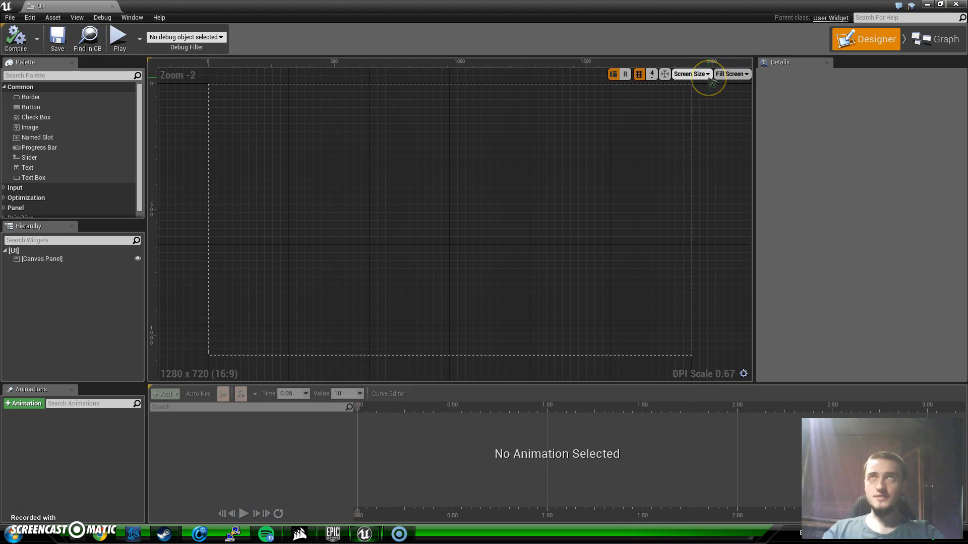
{"action": "left_click", "coordinate": [691, 74]}
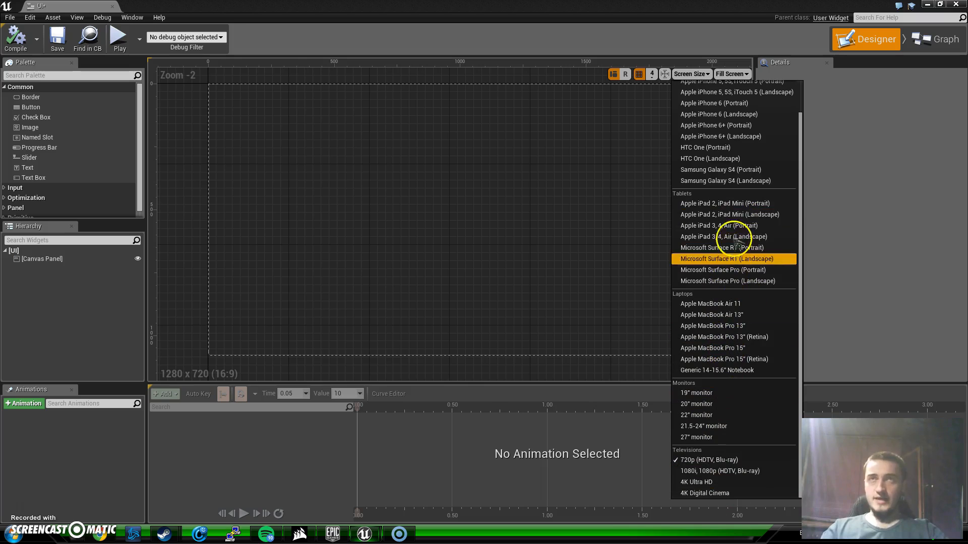
{"action": "mouse_move", "coordinate": [735, 404]}
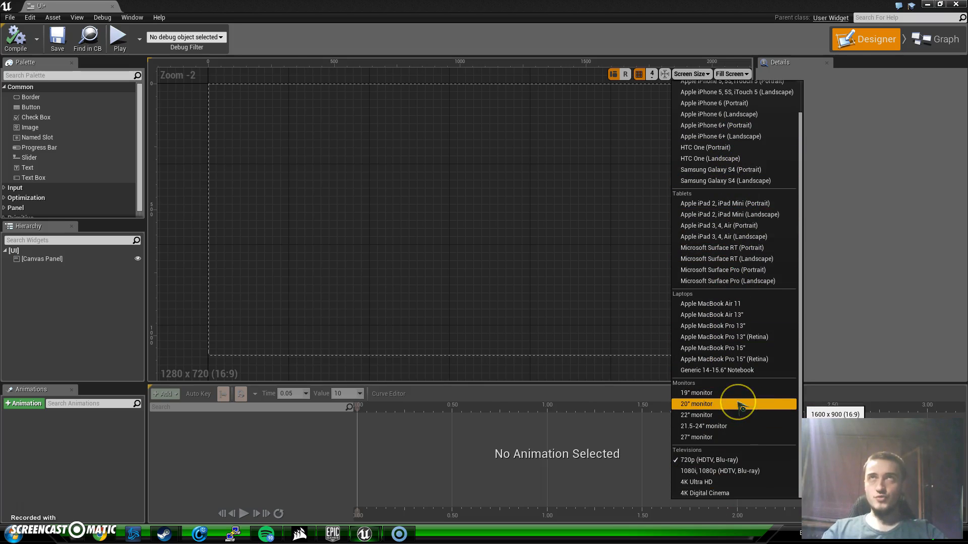
{"action": "mouse_move", "coordinate": [744, 459]}
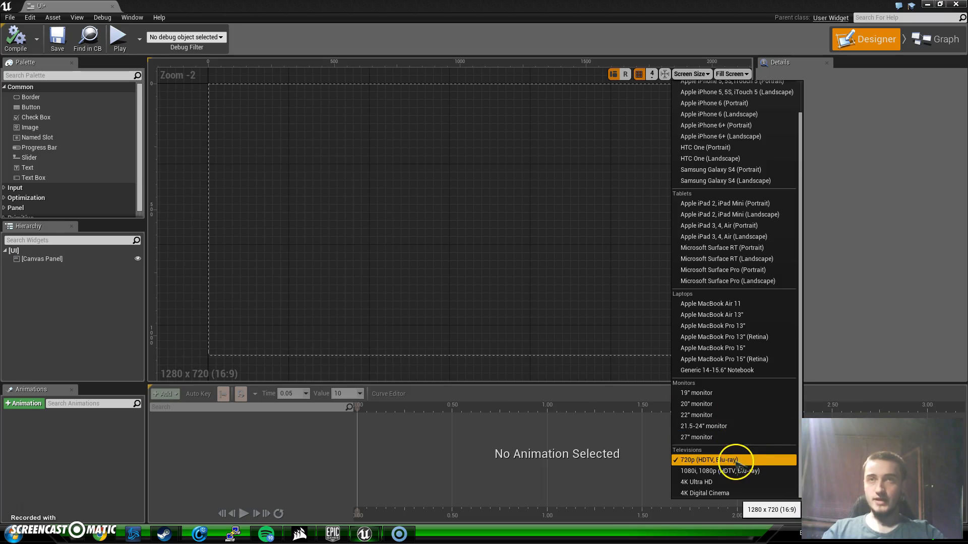
{"action": "mouse_move", "coordinate": [698, 471]}
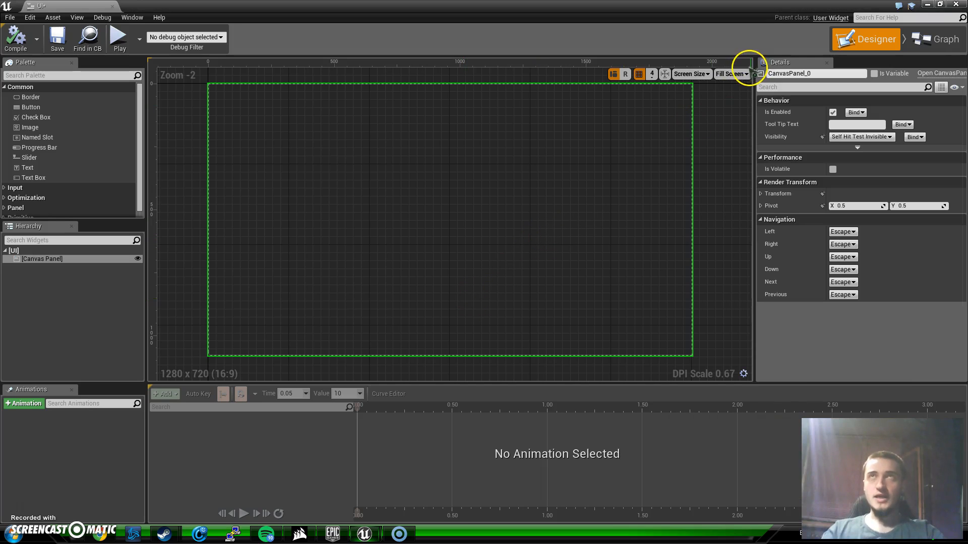
Switch back to the main level editor window showing the city level.
{"action": "left_click", "coordinate": [732, 73]}
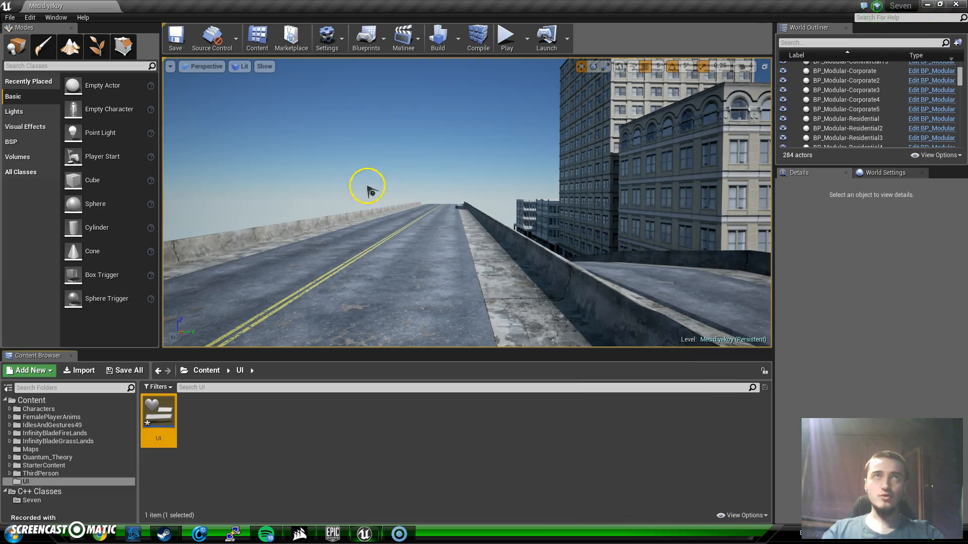
{"action": "mouse_move", "coordinate": [163, 84]}
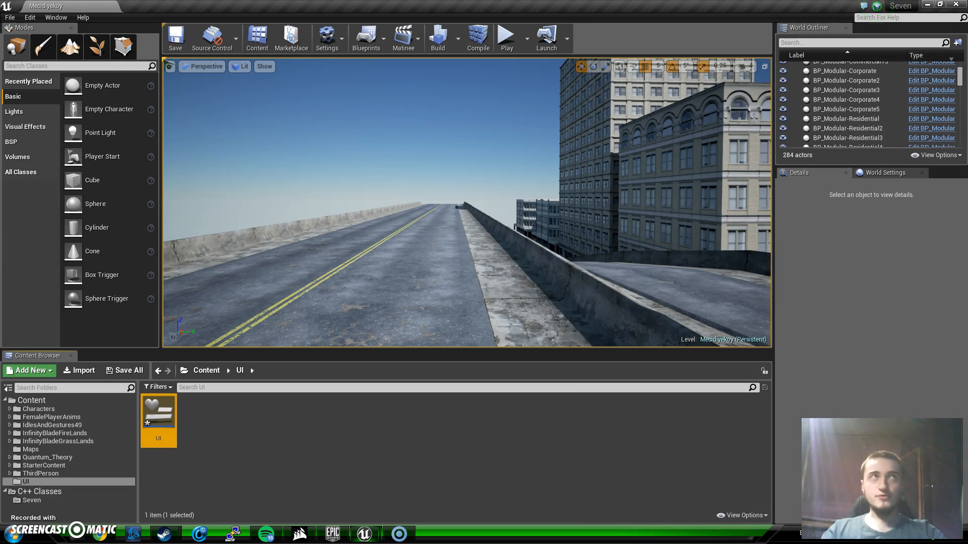
{"action": "left_click", "coordinate": [738, 321]}
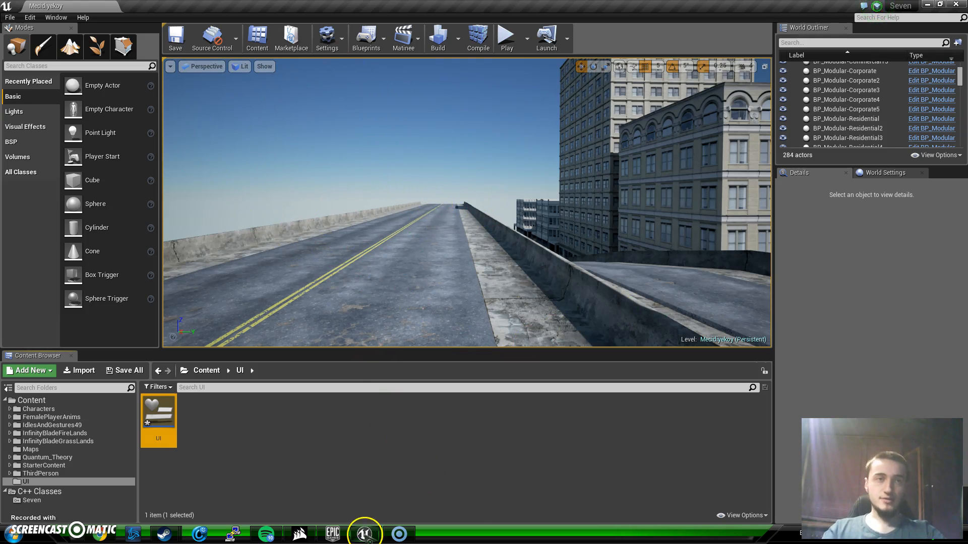
Reopen the UI widget blueprint designer previewing its 1280 x 720 canvas.
{"action": "double_click", "coordinate": [158, 410]}
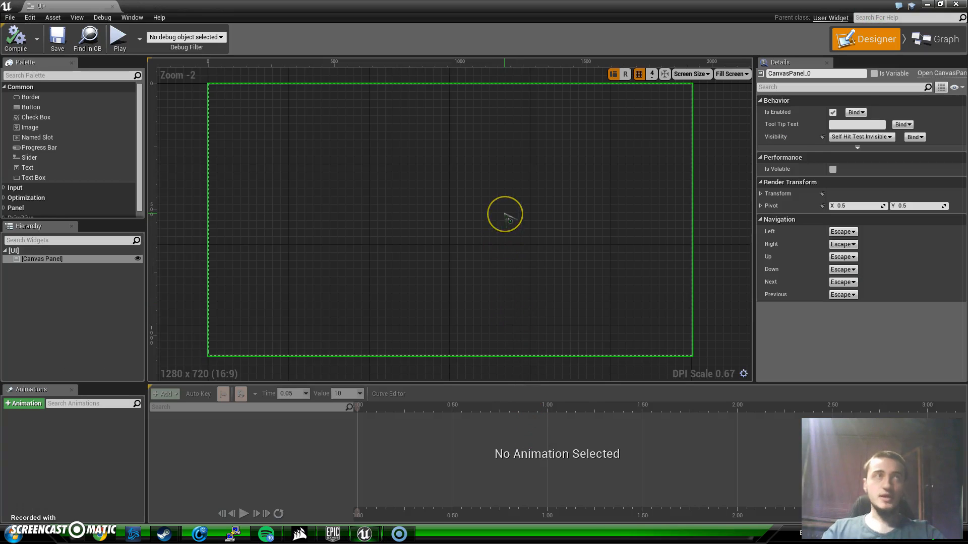
{"action": "mouse_move", "coordinate": [317, 204]}
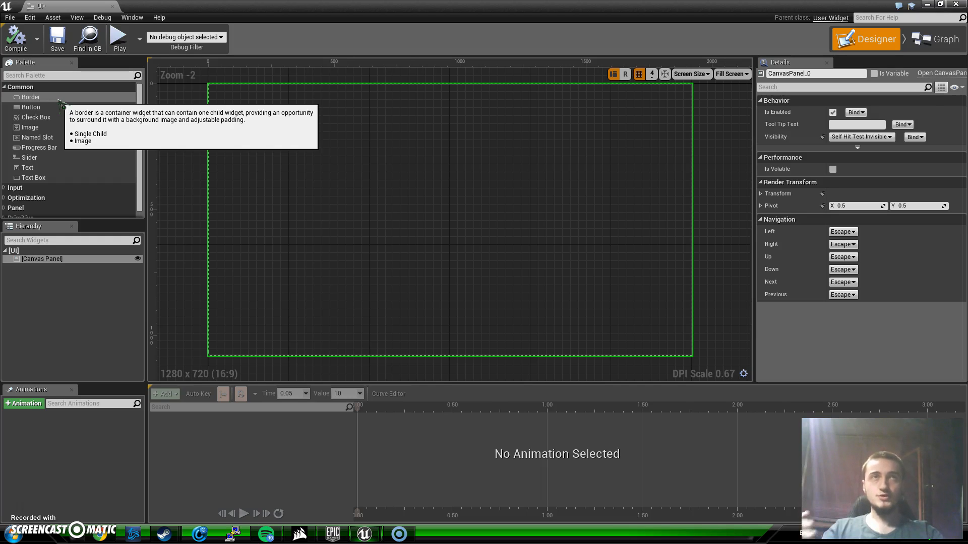
{"action": "left_click_drag", "start_coordinate": [29, 97], "coordinate": [311, 175]}
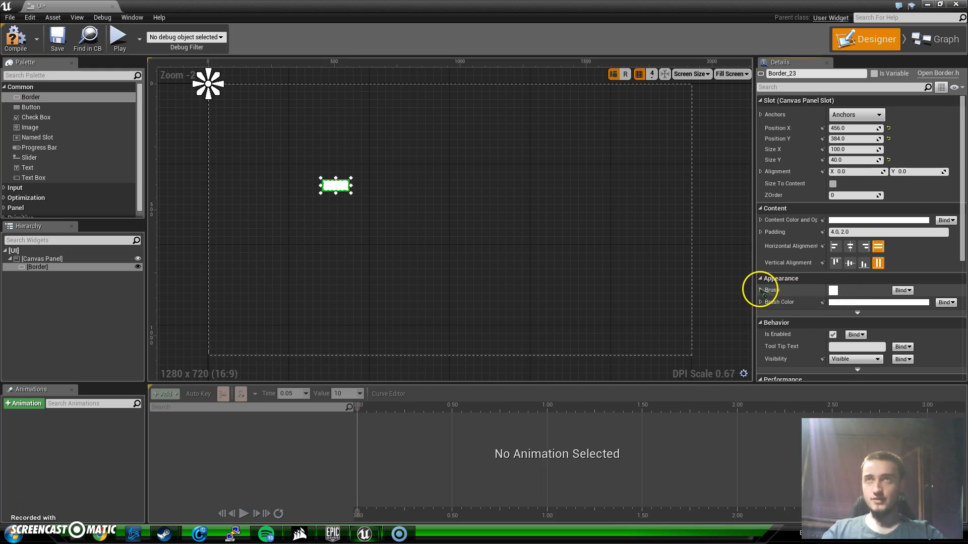
{"action": "left_click", "coordinate": [765, 291]}
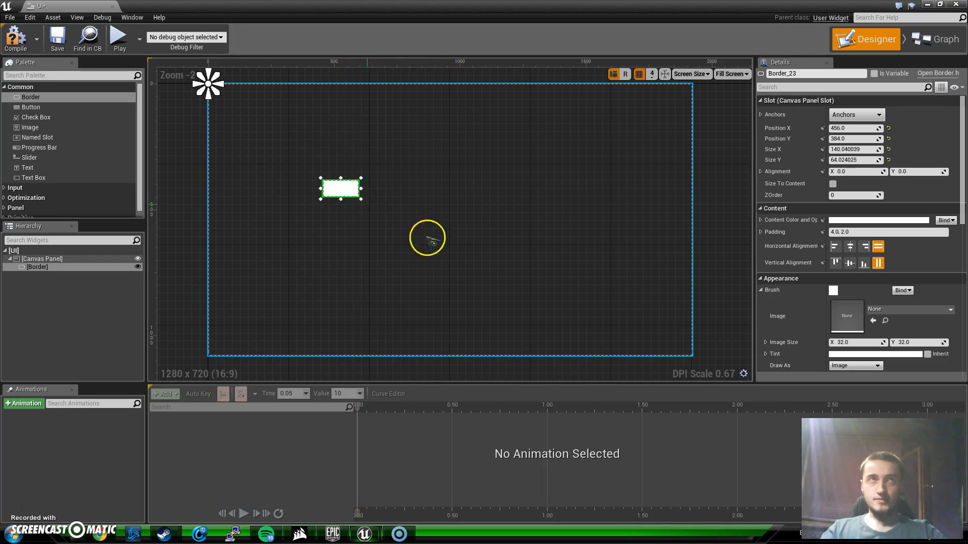
{"action": "left_click_drag", "start_coordinate": [362, 202], "coordinate": [508, 281]}
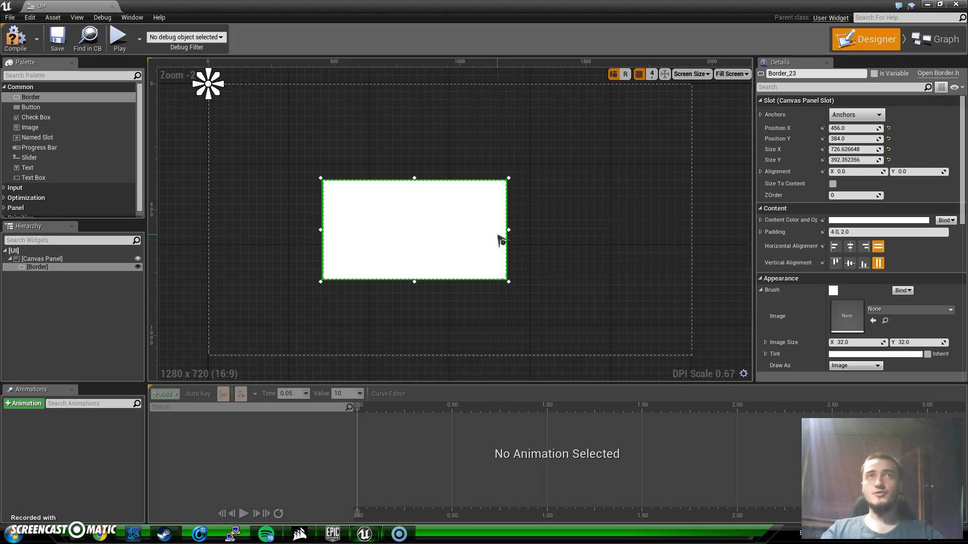
{"action": "mouse_move", "coordinate": [482, 232]}
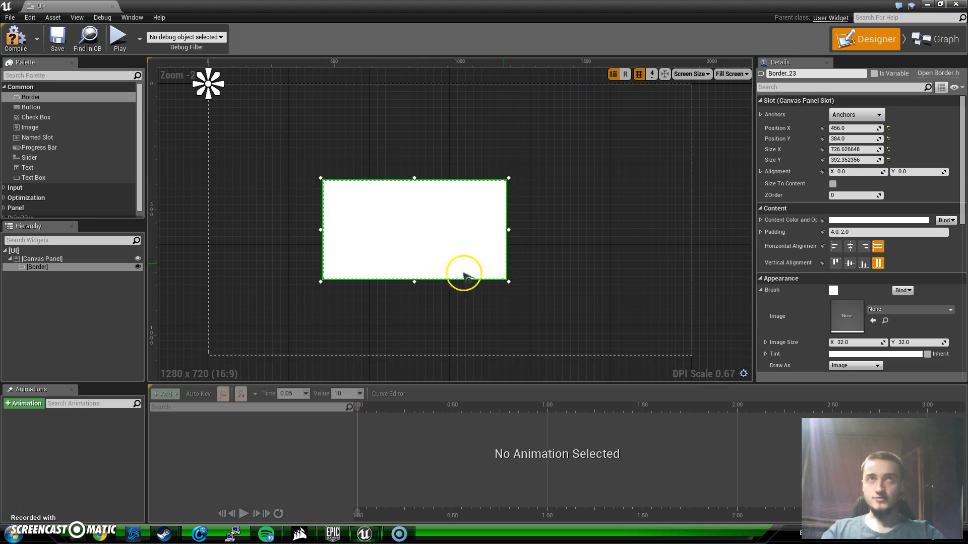
{"action": "mouse_move", "coordinate": [445, 190]}
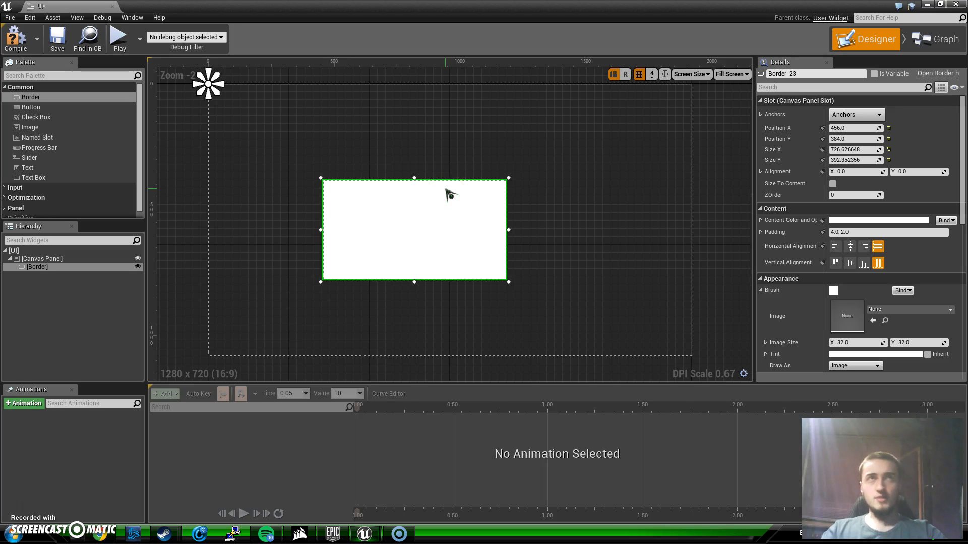
{"action": "left_click", "coordinate": [414, 196]}
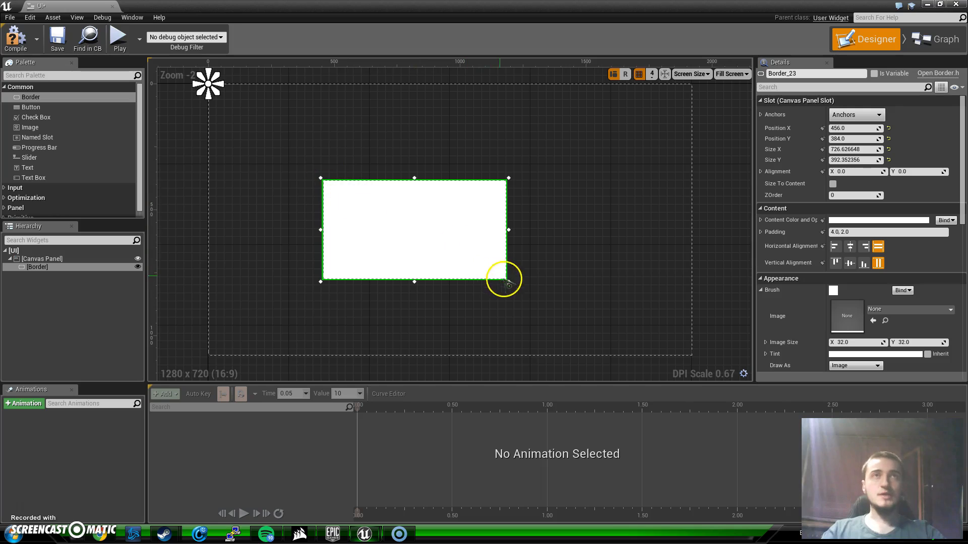
{"action": "mouse_move", "coordinate": [472, 230]}
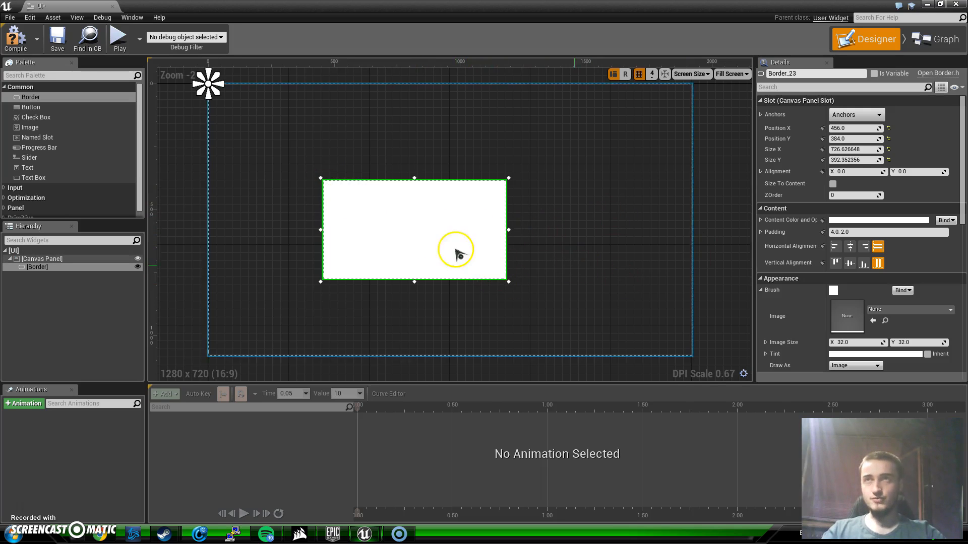
{"action": "scroll", "scroll_direction": "down", "scroll_amount": 3}
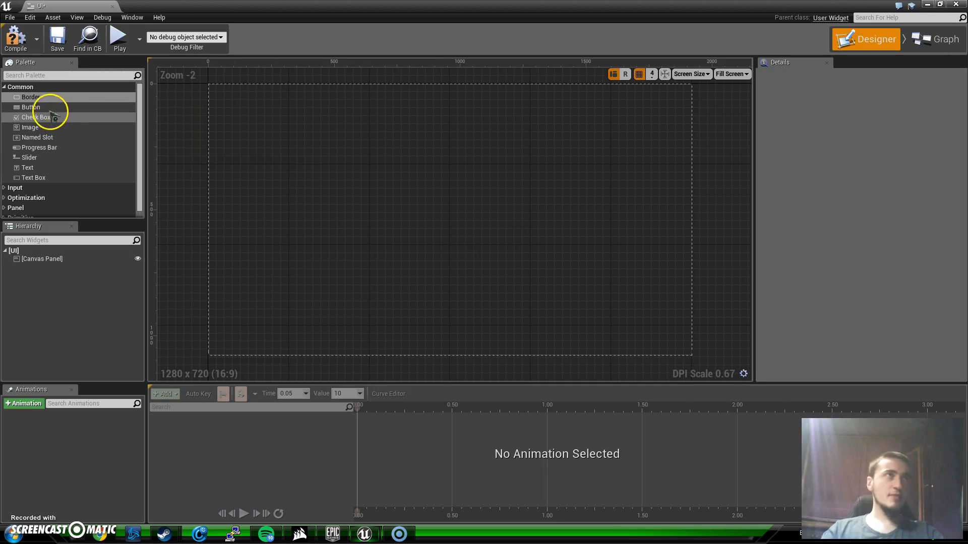
{"action": "left_click_drag", "start_coordinate": [30, 107], "coordinate": [425, 202]}
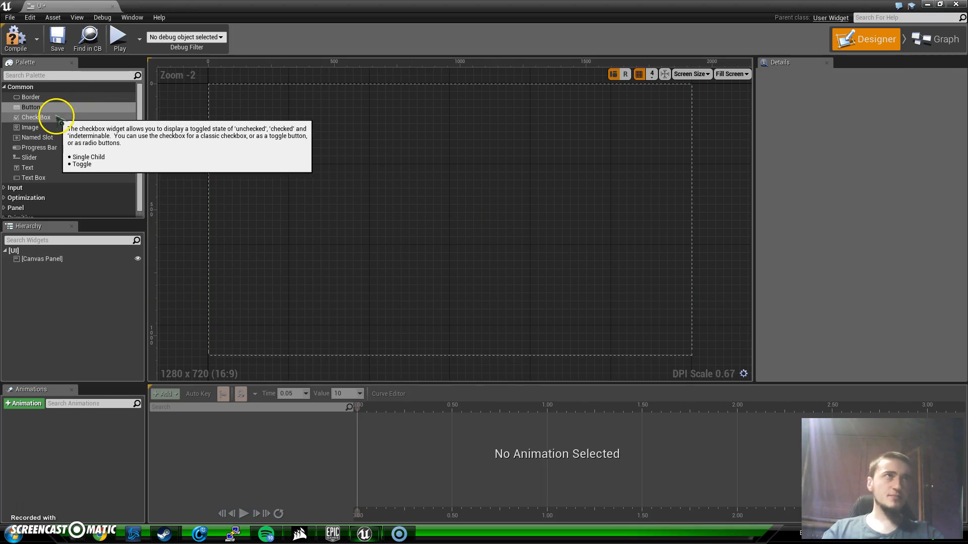
{"action": "left_click_drag", "start_coordinate": [35, 117], "coordinate": [308, 155]}
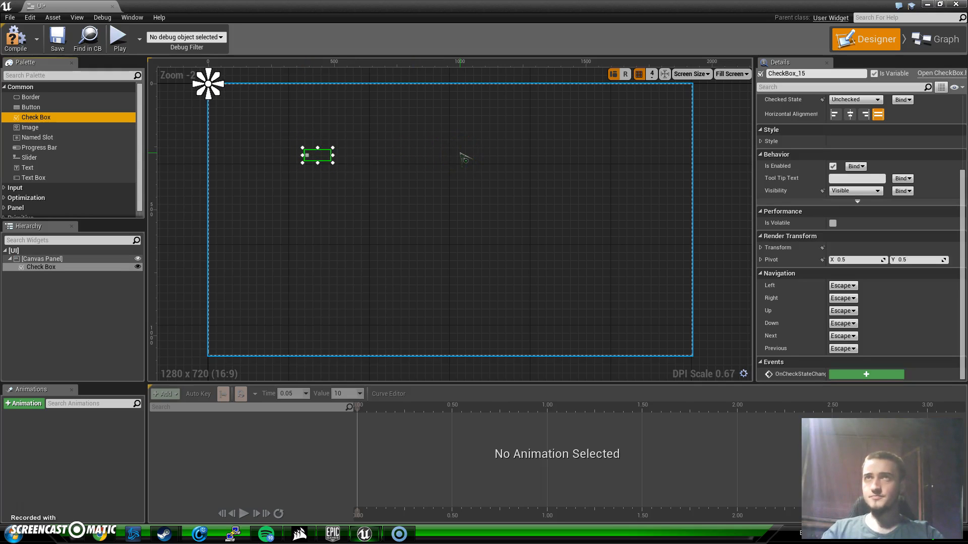
{"action": "left_click", "coordinate": [455, 148]}
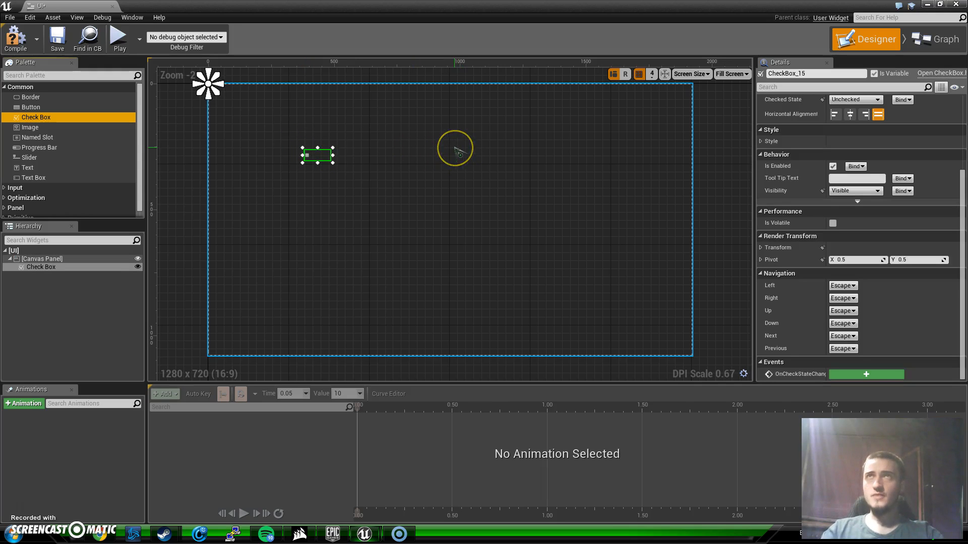
{"action": "mouse_move", "coordinate": [324, 127]}
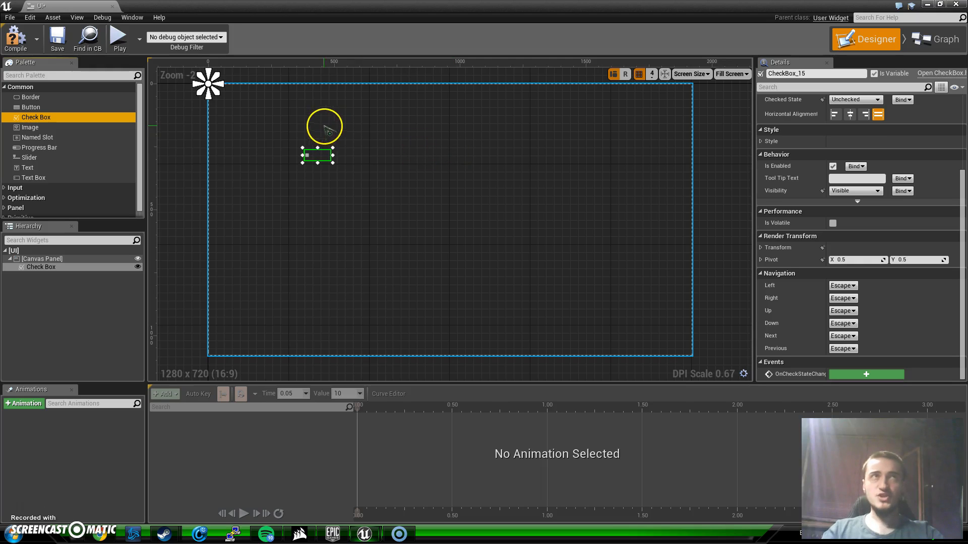
{"action": "left_click_drag", "start_coordinate": [331, 164], "coordinate": [475, 235]}
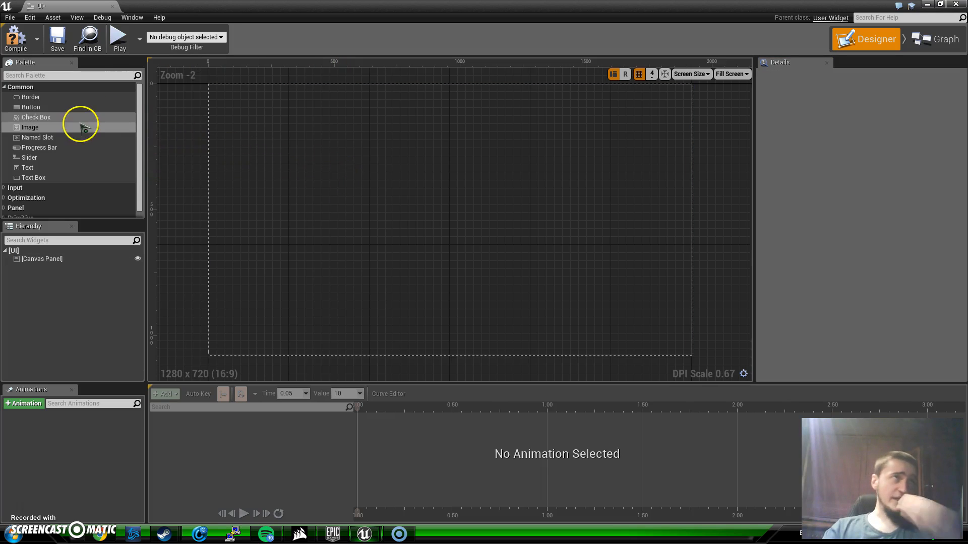
{"action": "mouse_move", "coordinate": [38, 138]}
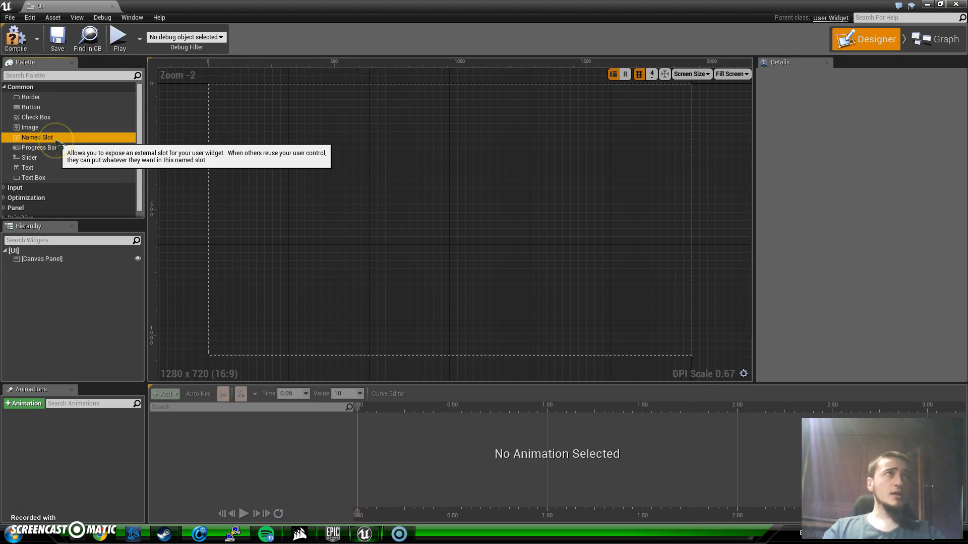
{"action": "left_click_drag", "start_coordinate": [37, 137], "coordinate": [401, 216]}
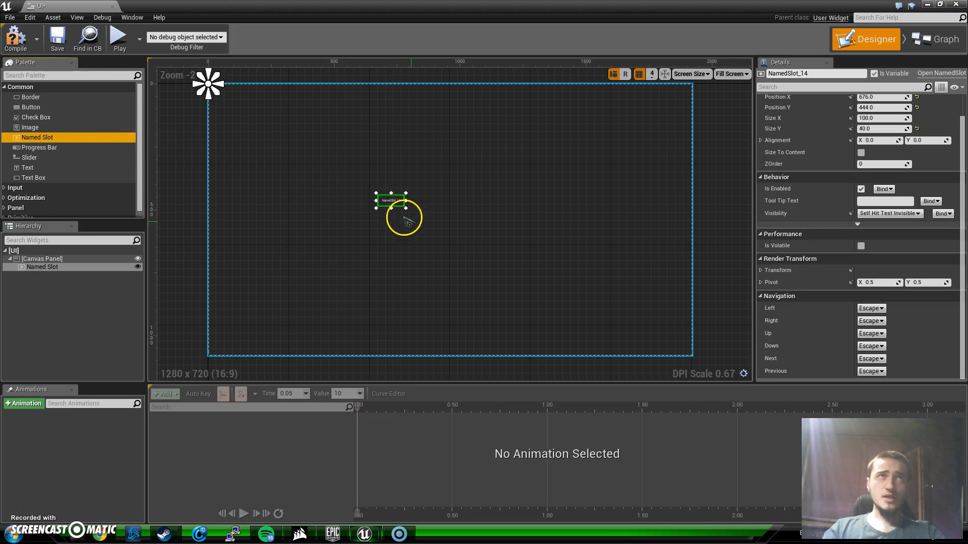
{"action": "left_click_drag", "start_coordinate": [389, 208], "coordinate": [383, 310]}
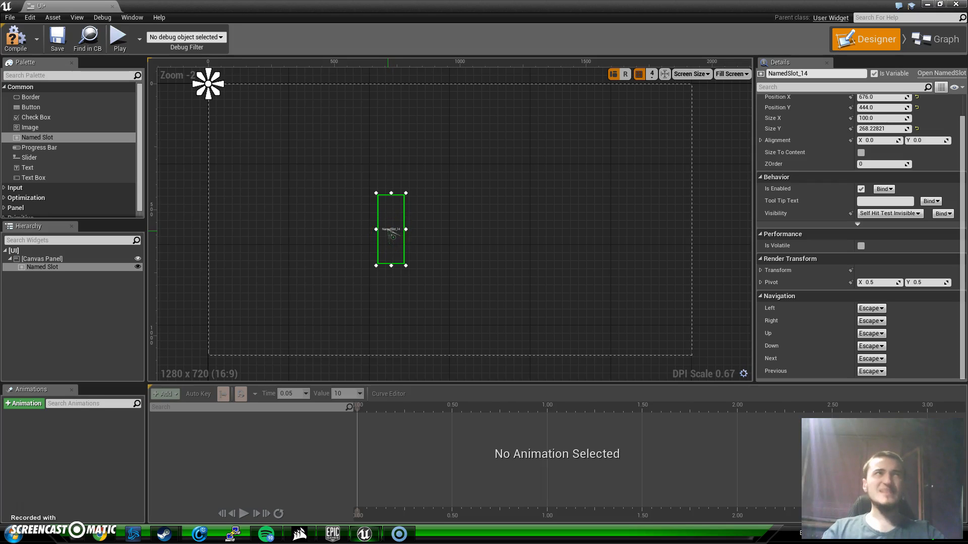
{"action": "left_click", "coordinate": [391, 230]}
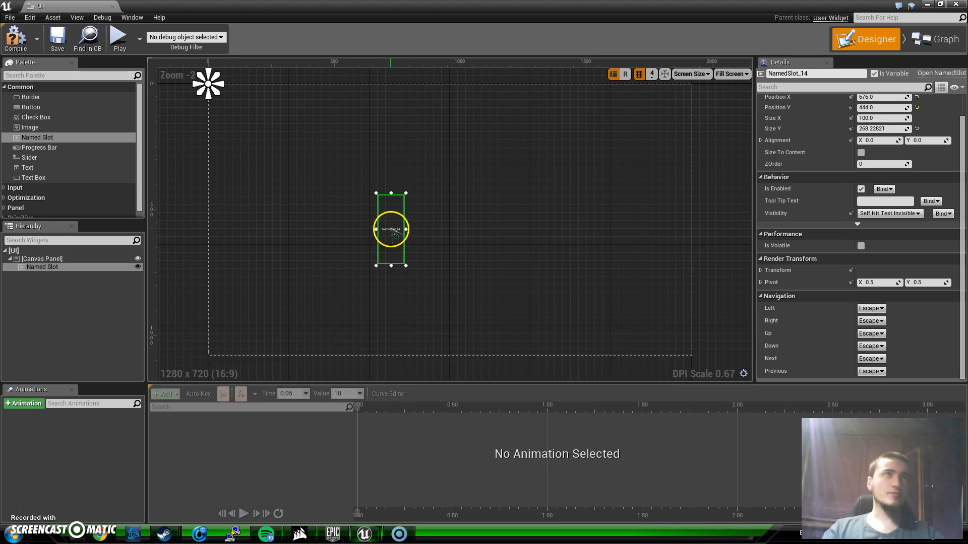
{"action": "left_click_drag", "start_coordinate": [392, 232], "coordinate": [315, 186]}
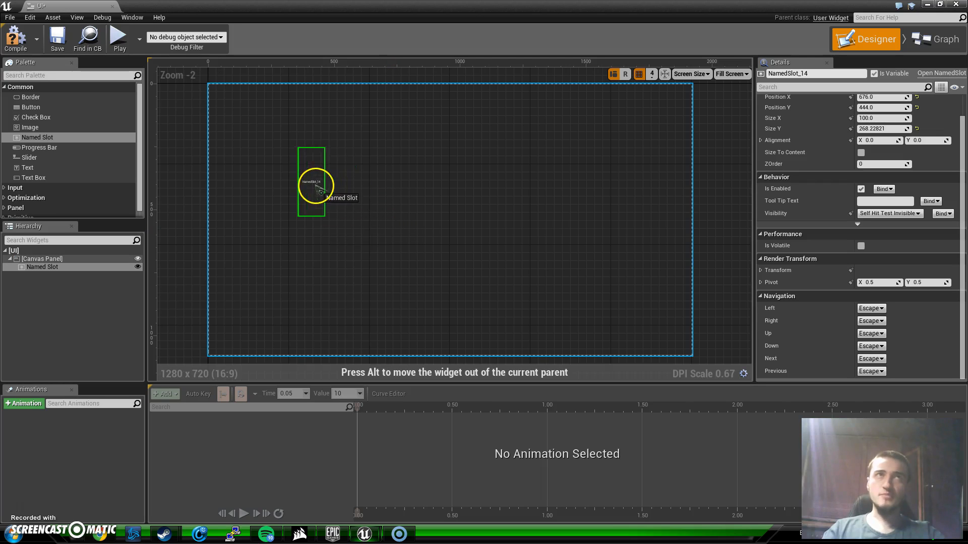
{"action": "left_click_drag", "start_coordinate": [315, 189], "coordinate": [299, 169]}
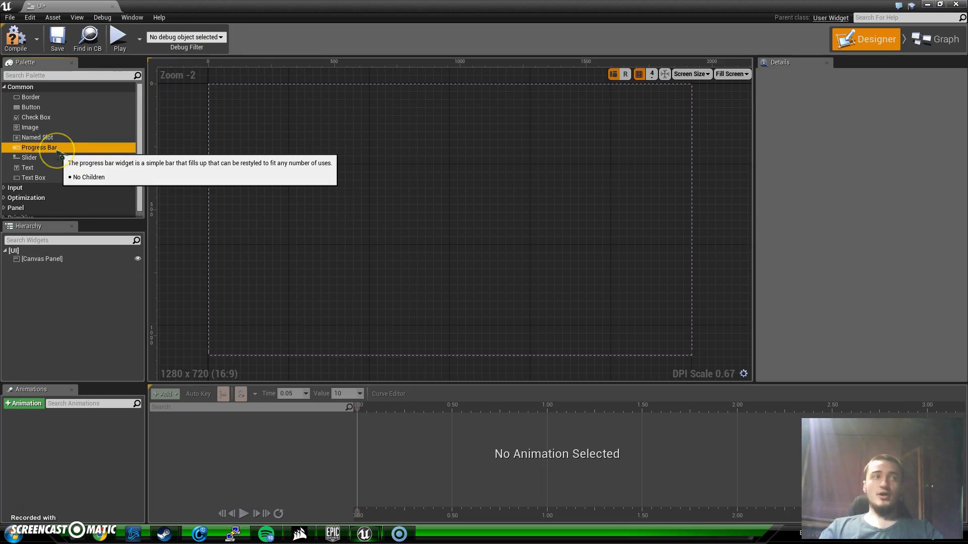
{"action": "left_click_drag", "start_coordinate": [40, 147], "coordinate": [477, 192]}
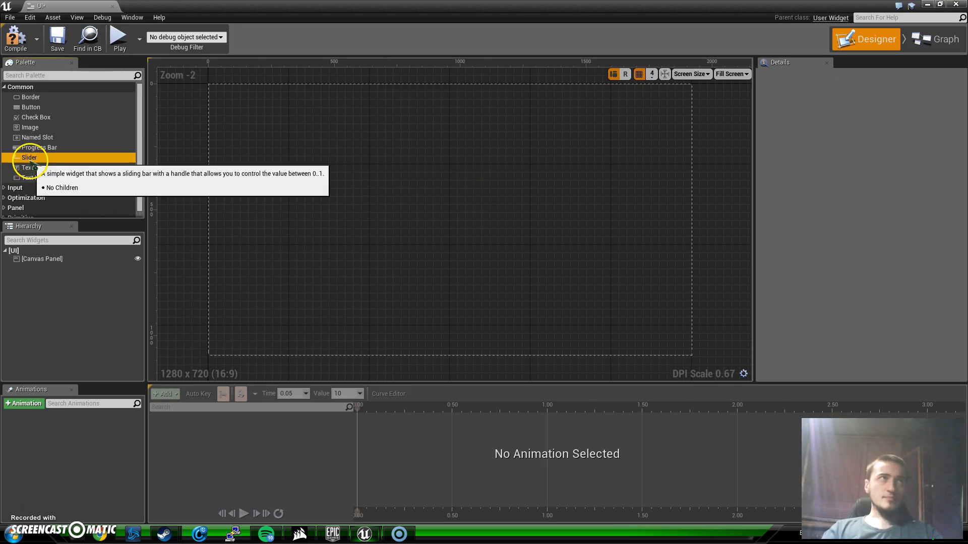
{"action": "left_click_drag", "start_coordinate": [29, 157], "coordinate": [345, 189]}
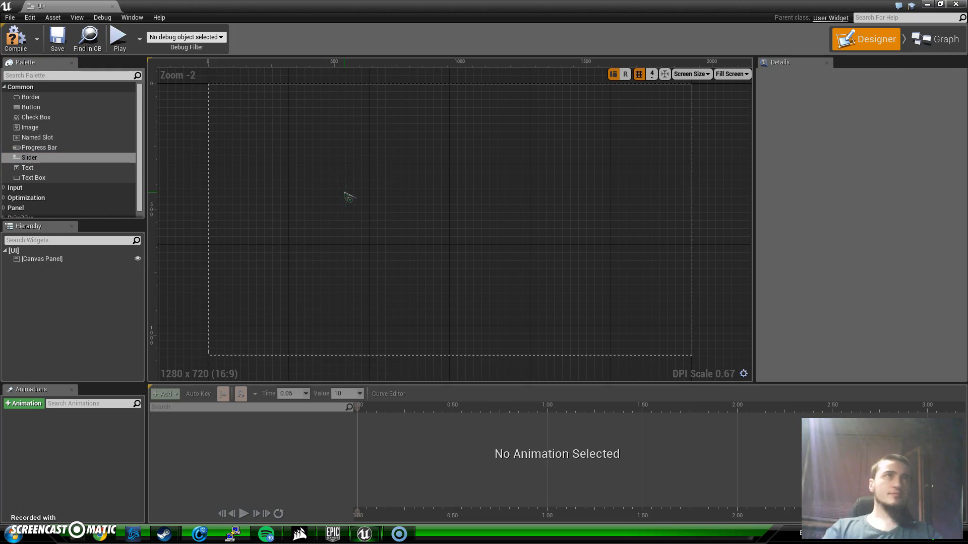
{"action": "left_click", "coordinate": [27, 167]}
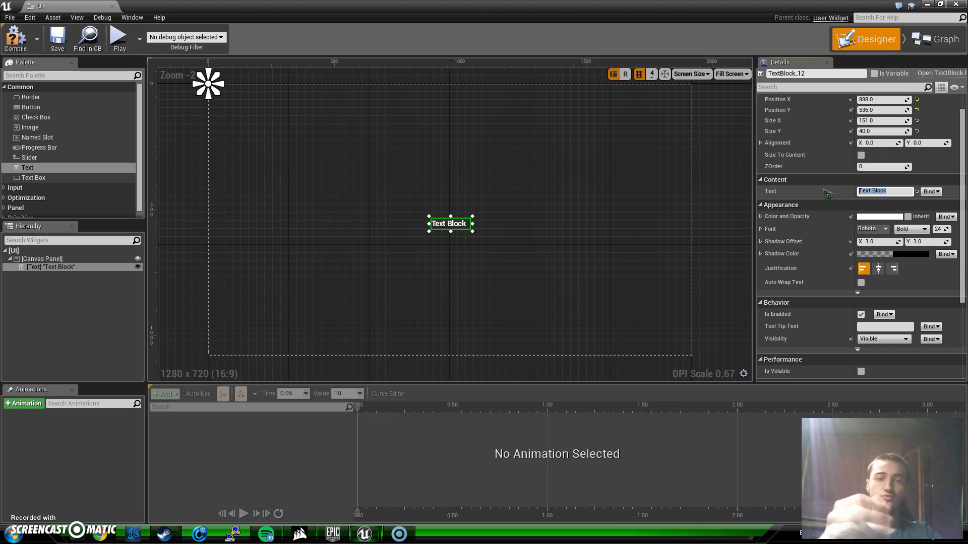
Set the Text Block's text to Hello and commit it.
{"action": "type", "text": "Hello"}
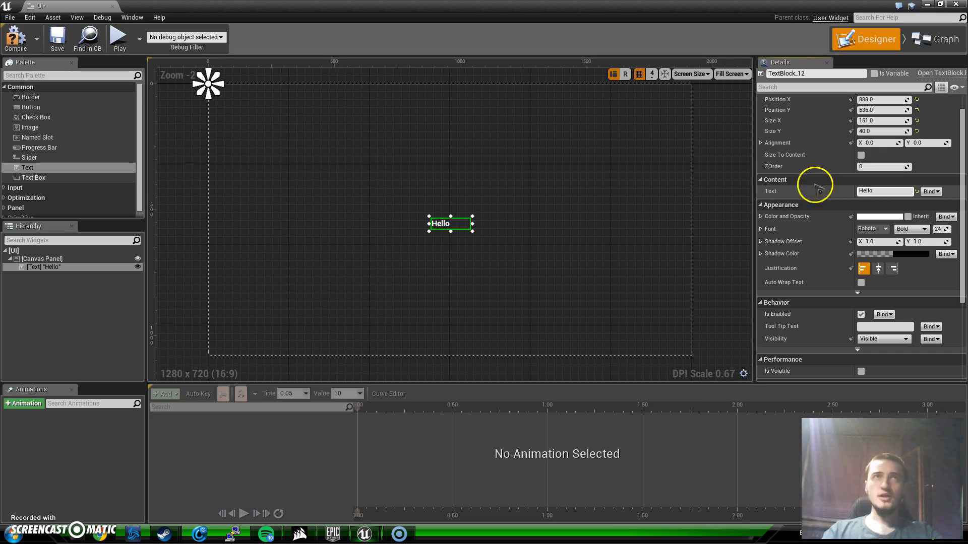
{"action": "left_click", "coordinate": [883, 190]}
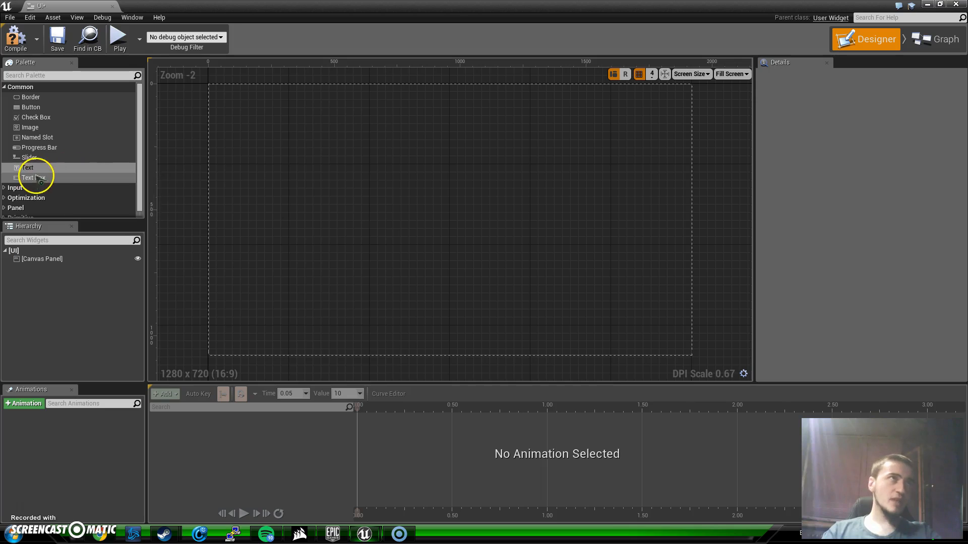
{"action": "left_click_drag", "start_coordinate": [33, 178], "coordinate": [333, 210]}
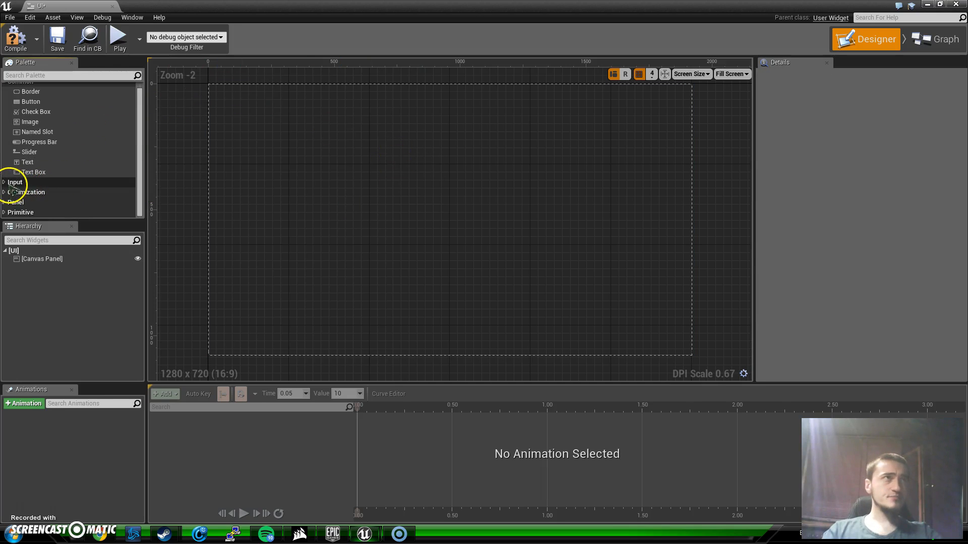
Expand the Input widget group and try dropping a combo box onto the canvas.
{"action": "left_click", "coordinate": [14, 183]}
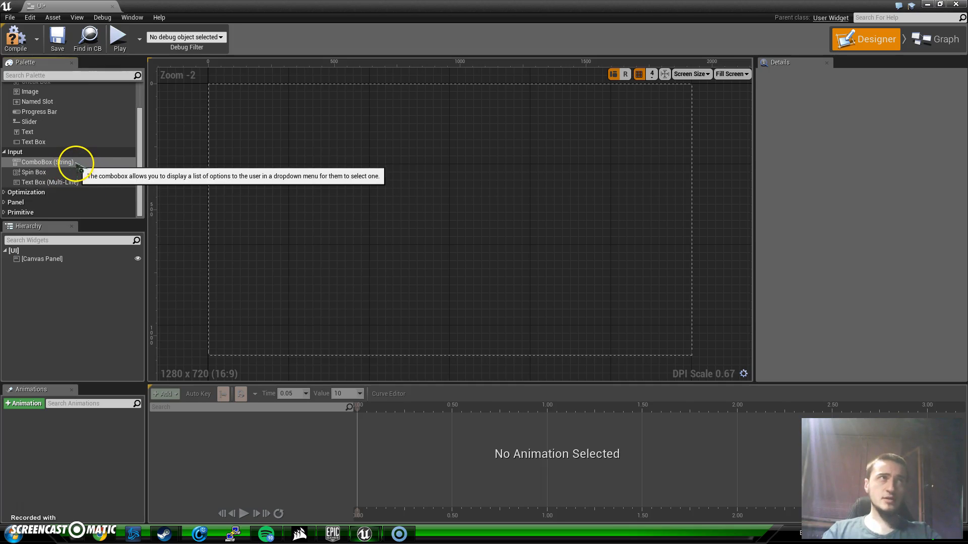
{"action": "left_click_drag", "start_coordinate": [44, 161], "coordinate": [326, 196]}
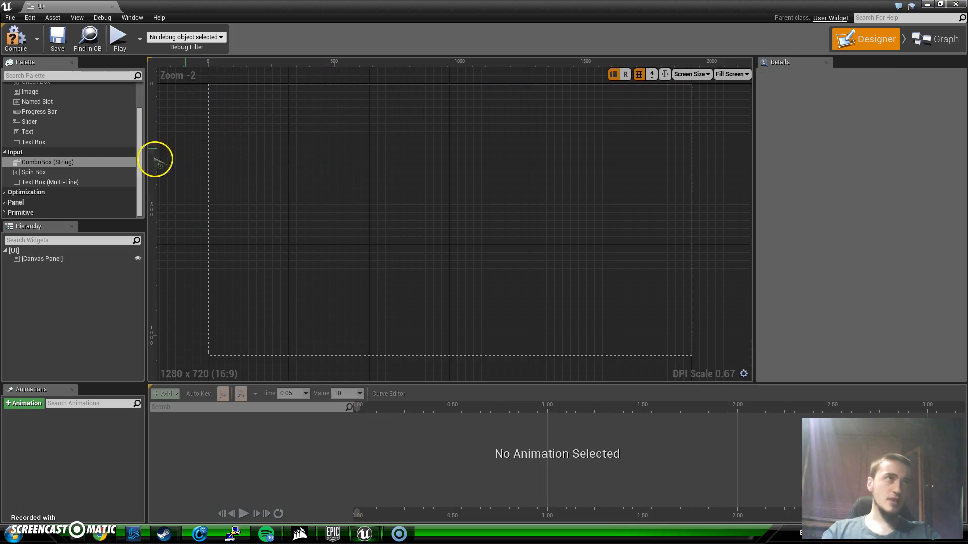
{"action": "mouse_move", "coordinate": [34, 172]}
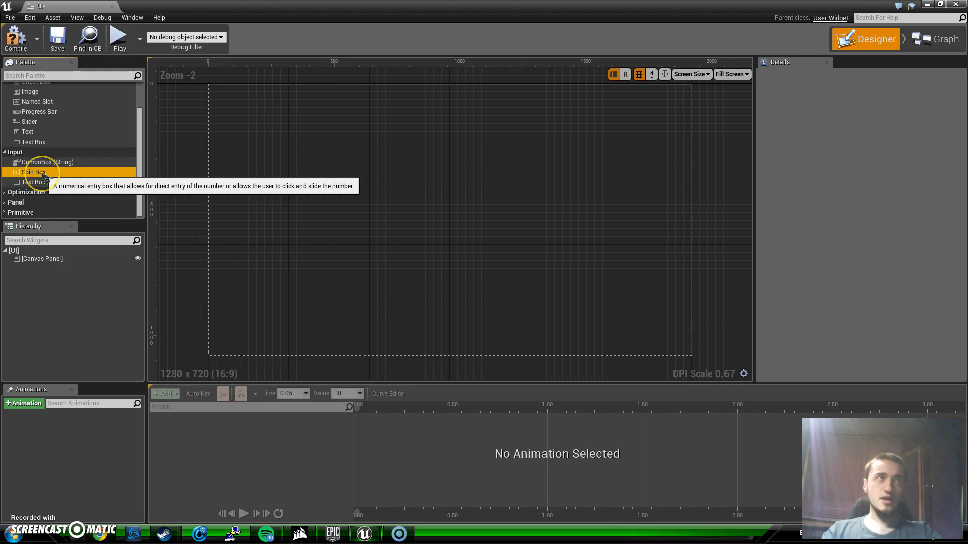
{"action": "left_click_drag", "start_coordinate": [33, 171], "coordinate": [355, 213]}
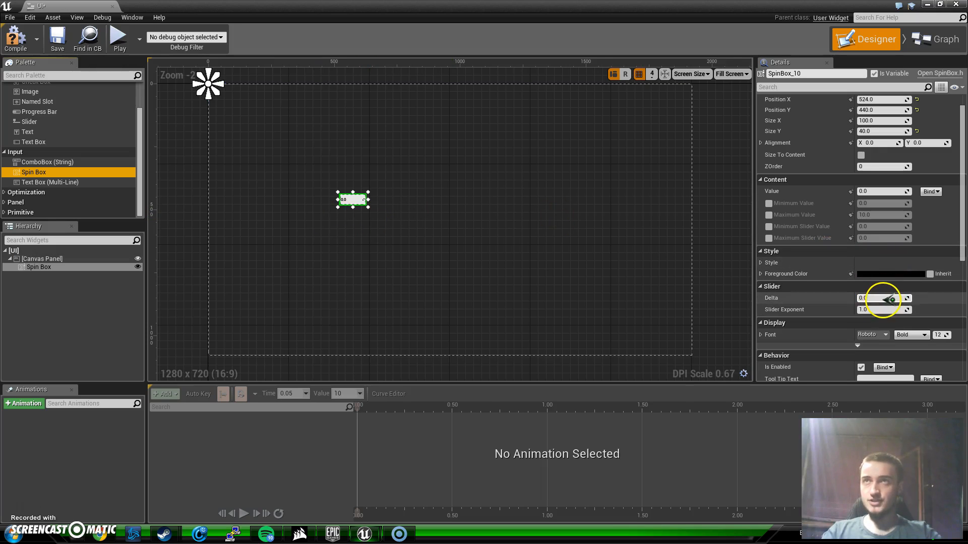
{"action": "left_click_drag", "start_coordinate": [883, 298], "coordinate": [892, 298]}
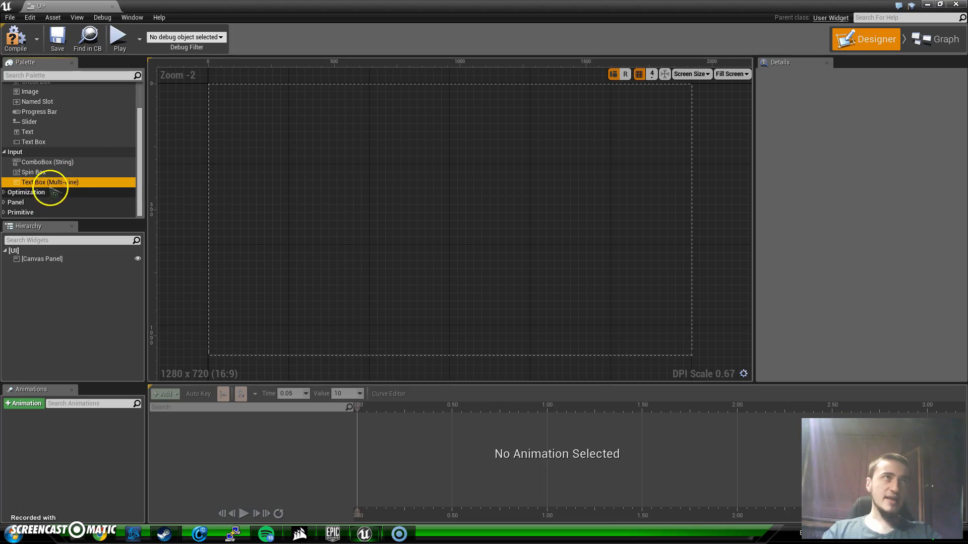
Place a multi-line text box widget on the UI canvas.
{"action": "left_click_drag", "start_coordinate": [51, 182], "coordinate": [399, 228]}
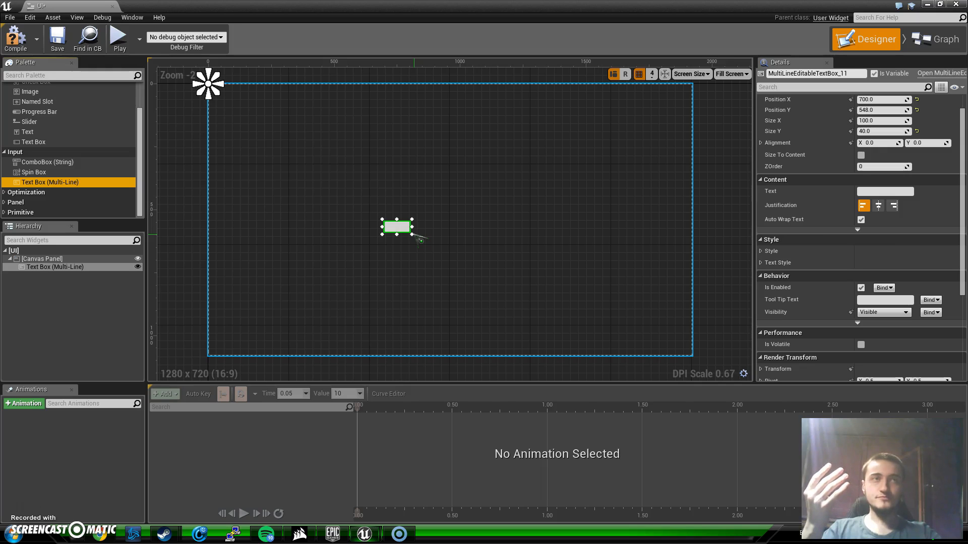
{"action": "mouse_move", "coordinate": [33, 143]}
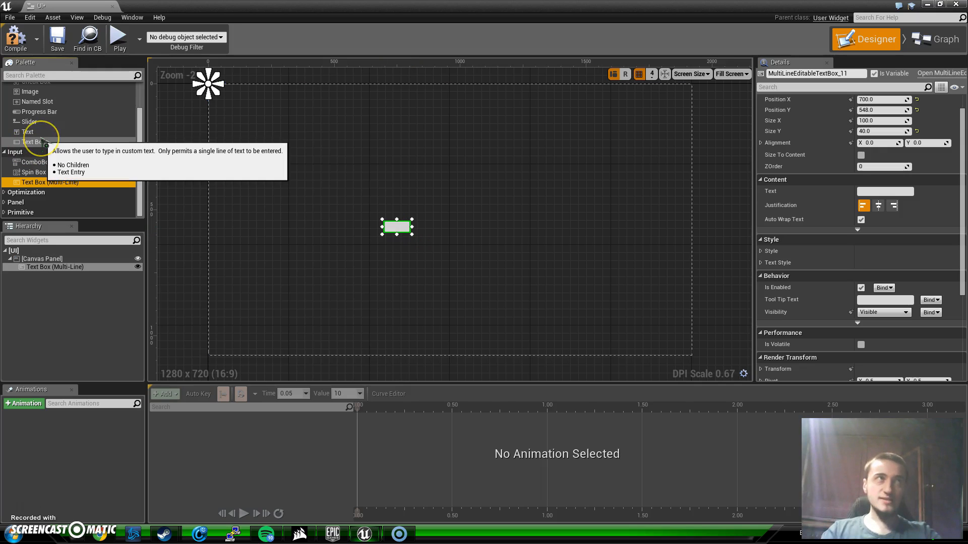
{"action": "mouse_move", "coordinate": [50, 183]}
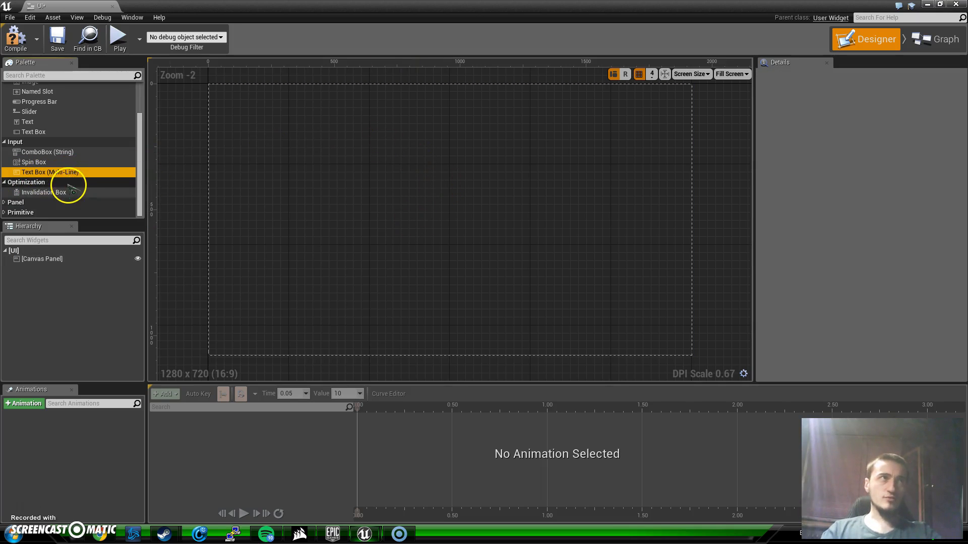
{"action": "mouse_move", "coordinate": [43, 191]}
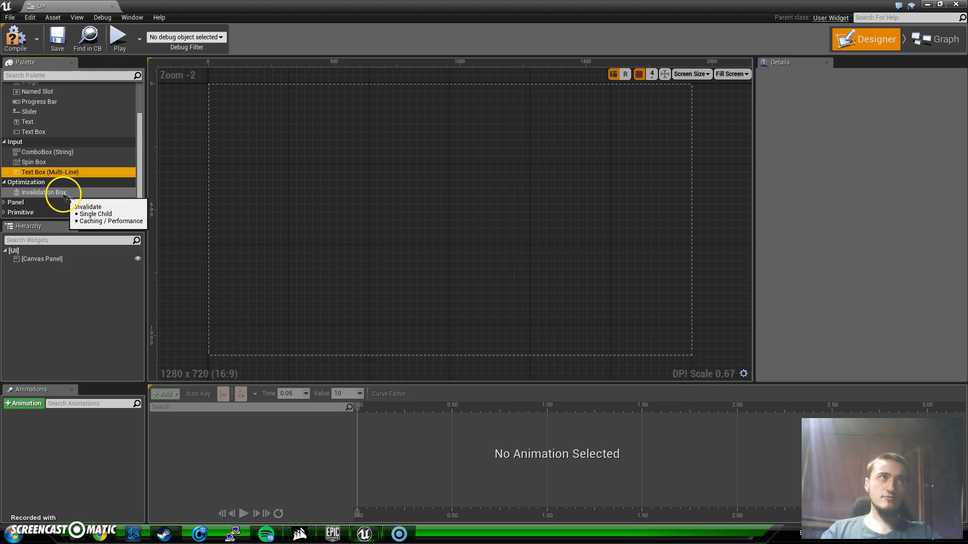
Try placing an invalidation box widget on the UI canvas.
{"action": "left_click_drag", "start_coordinate": [43, 192], "coordinate": [390, 204]}
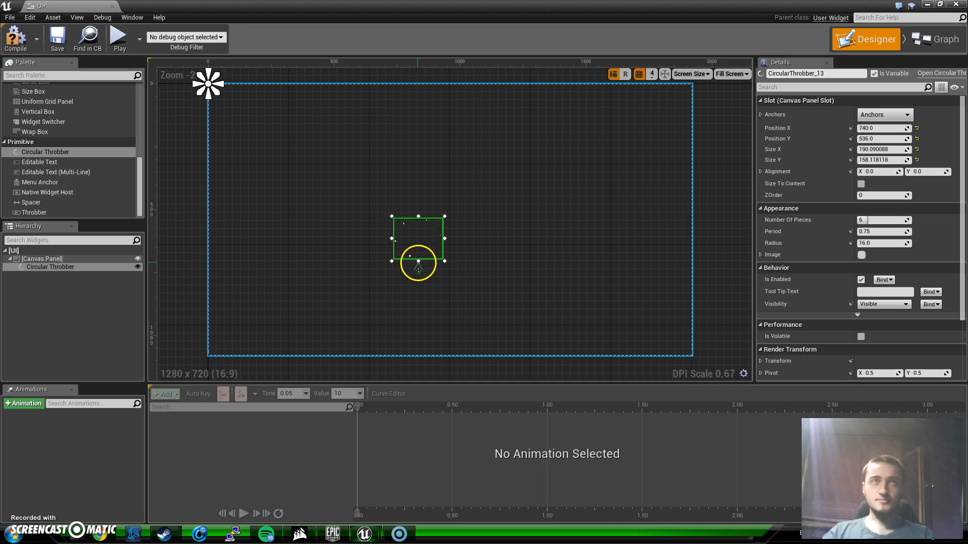
{"action": "left_click_drag", "start_coordinate": [419, 265], "coordinate": [392, 232]}
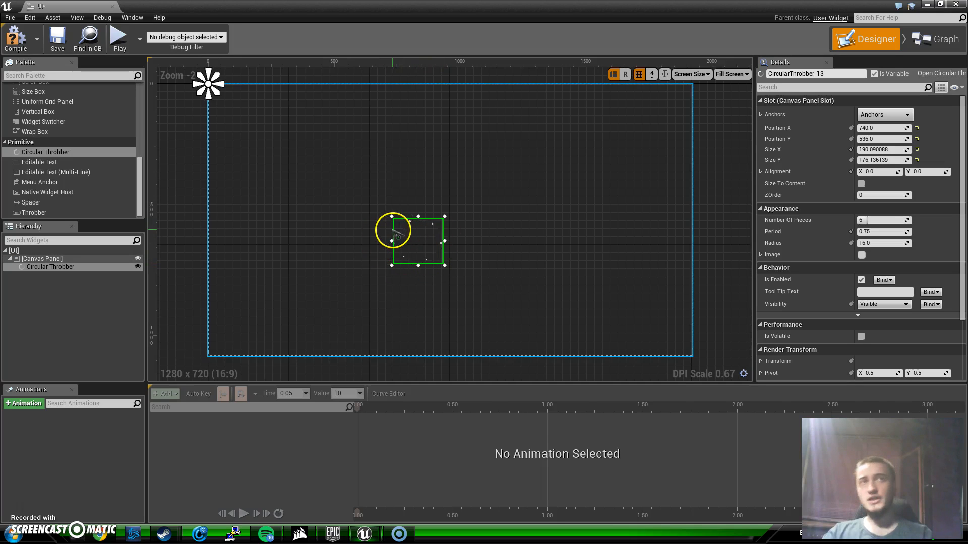
{"action": "left_click_drag", "start_coordinate": [392, 231], "coordinate": [422, 250]}
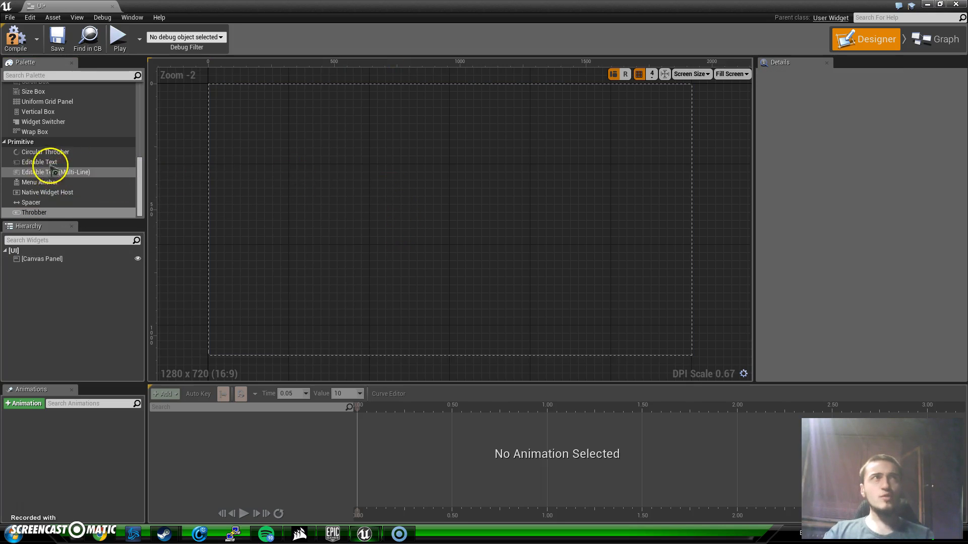
{"action": "left_click_drag", "start_coordinate": [39, 161], "coordinate": [370, 216]}
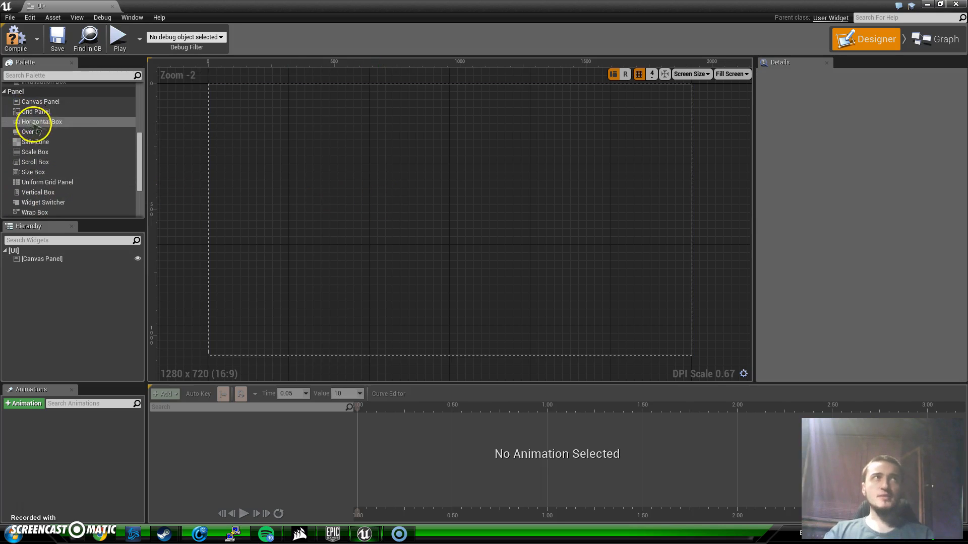
{"action": "mouse_move", "coordinate": [40, 122]}
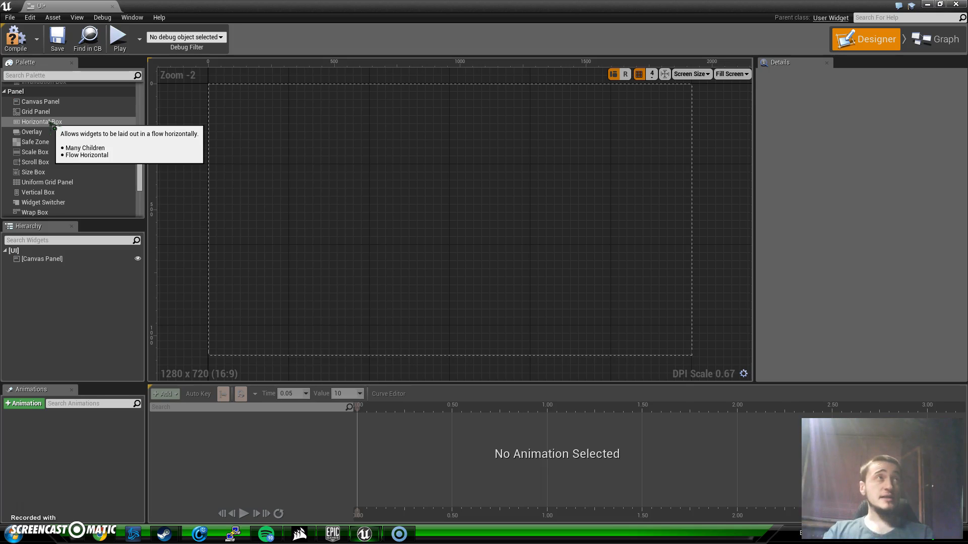
Place a Horizontal Box on the canvas and enlarge it into a wide, tall rectangle.
{"action": "left_click_drag", "start_coordinate": [41, 122], "coordinate": [290, 154]}
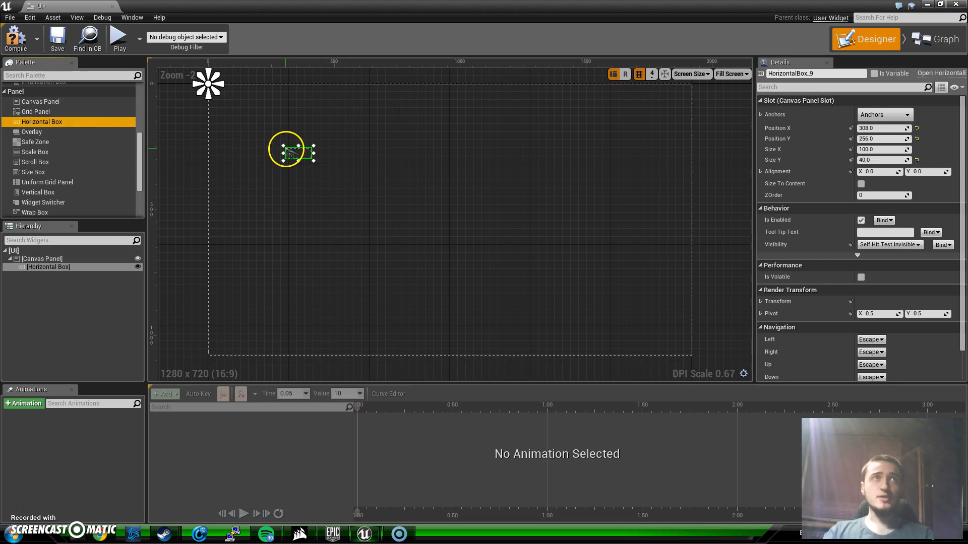
{"action": "left_click_drag", "start_coordinate": [314, 153], "coordinate": [447, 153]}
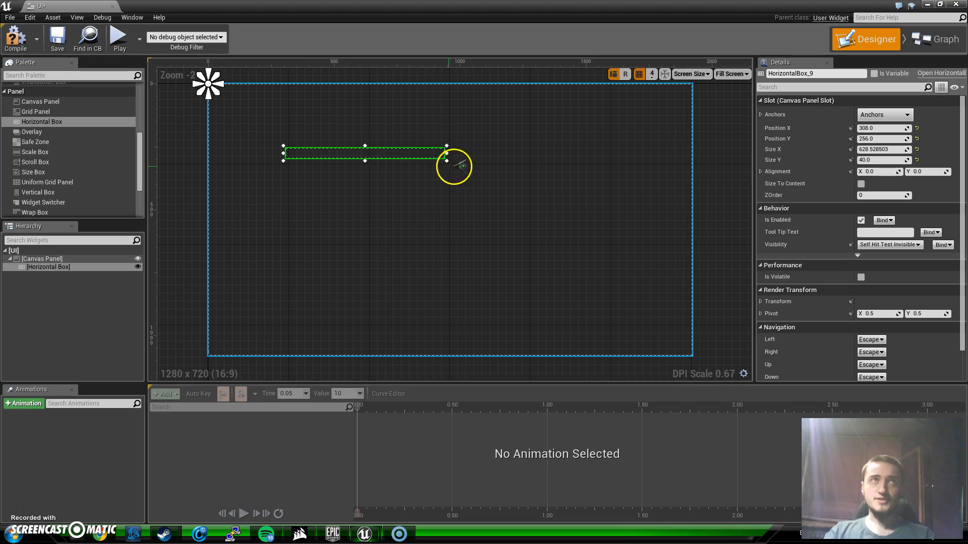
{"action": "left_click_drag", "start_coordinate": [447, 159], "coordinate": [534, 249]}
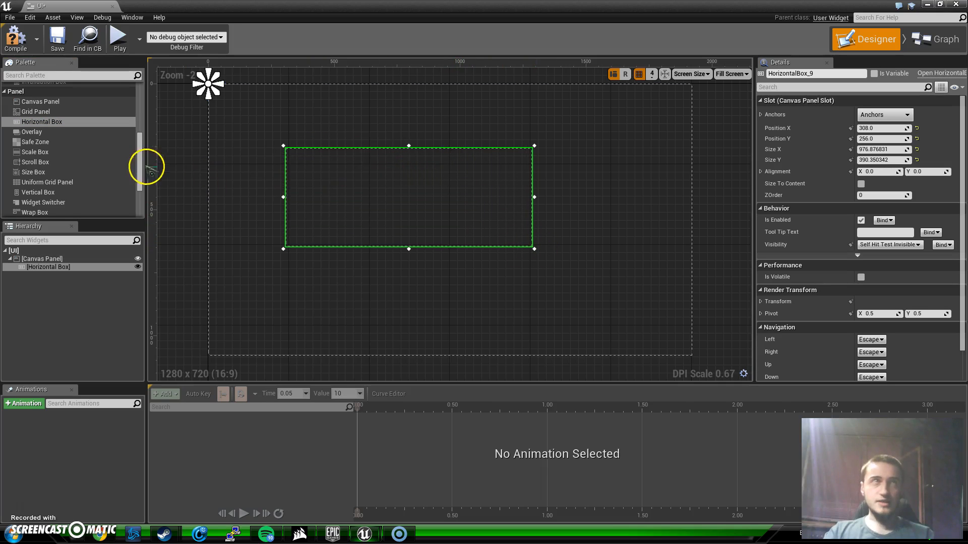